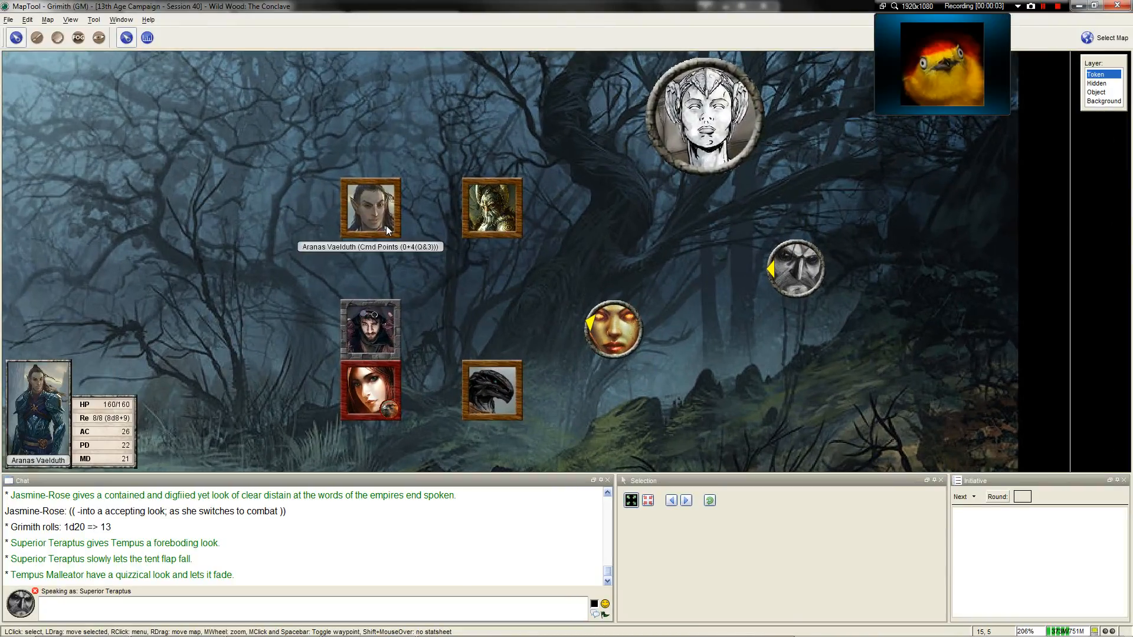
Acting as Superior Teraptus, roll 1d20 in chat, which reports a result of 9.
left_click(611, 329)
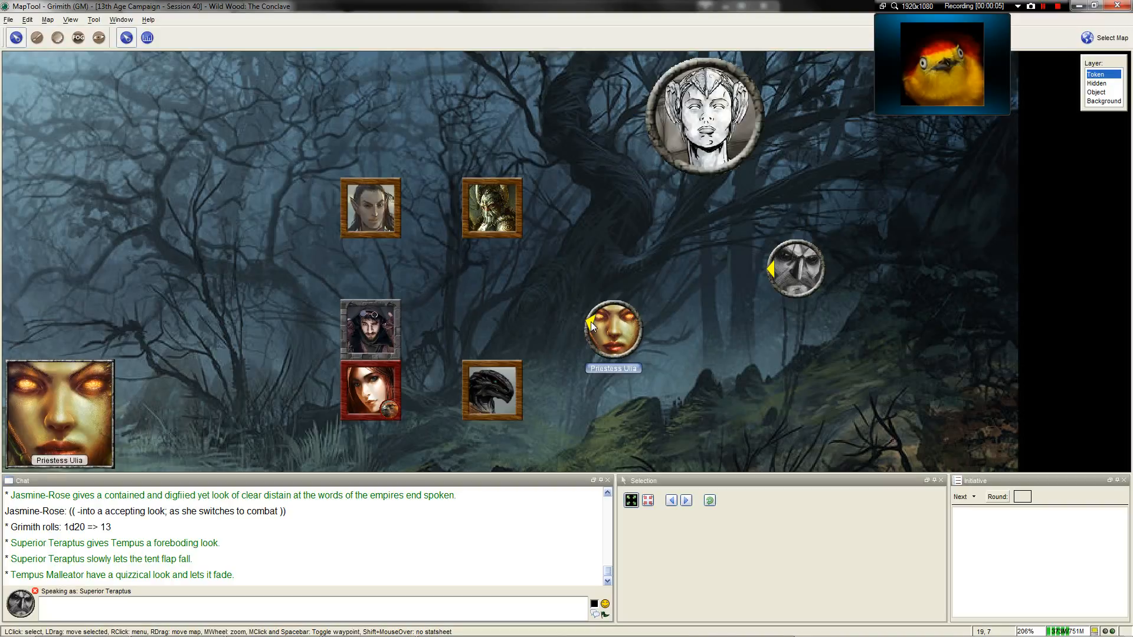
scroll("down", 3)
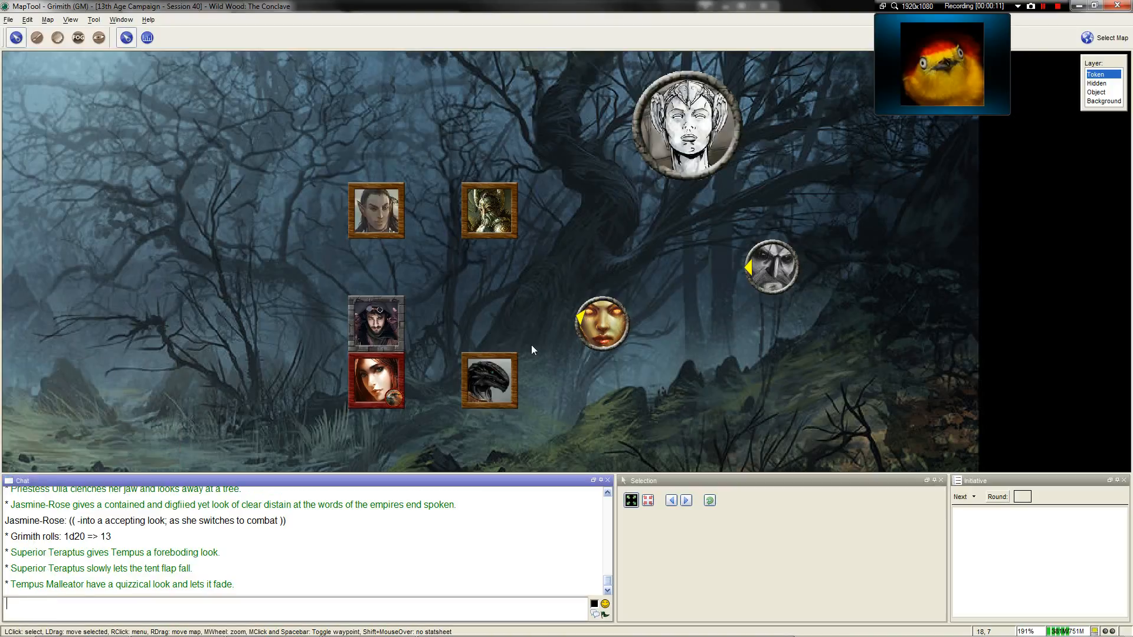
mouse_move(565, 307)
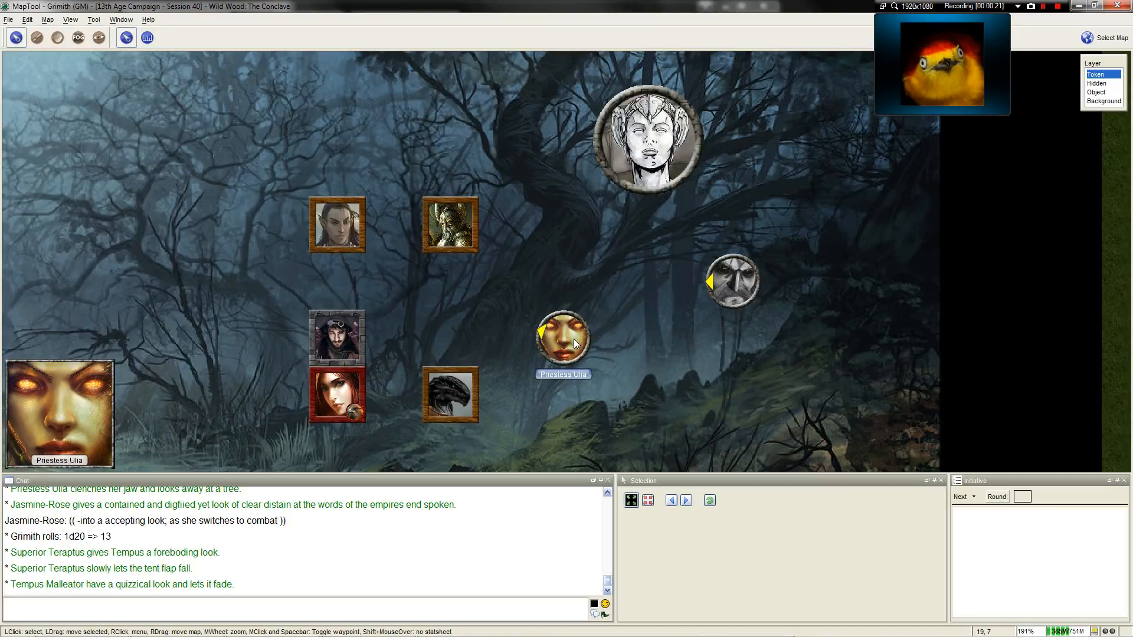
left_click(562, 339)
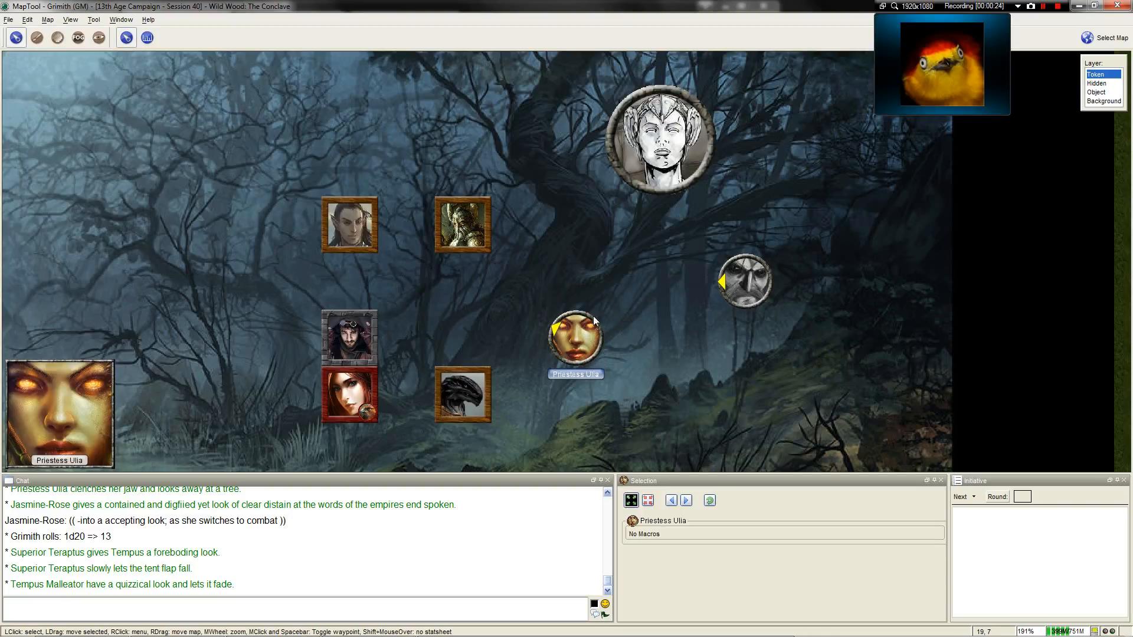
scroll("down", 3)
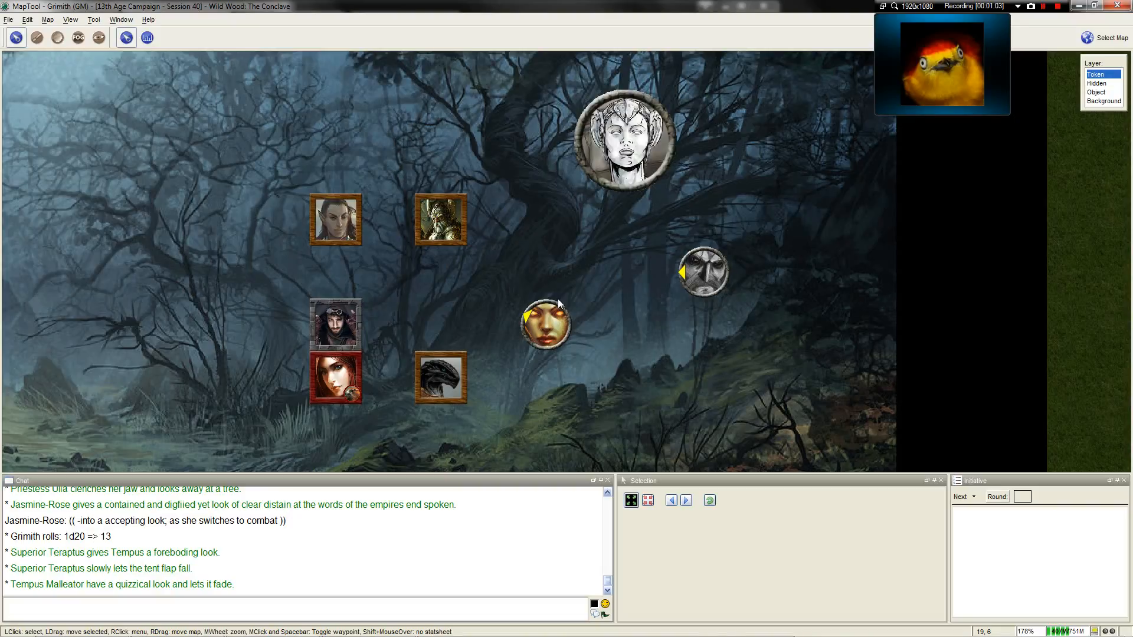
left_click(702, 271)
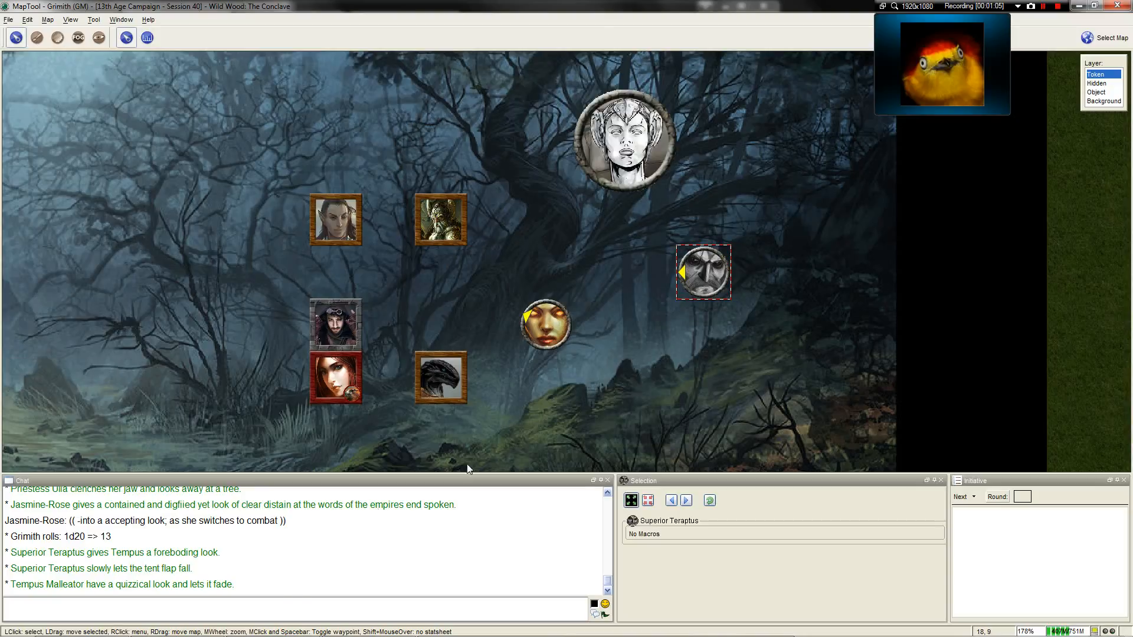
type("/roll 1")
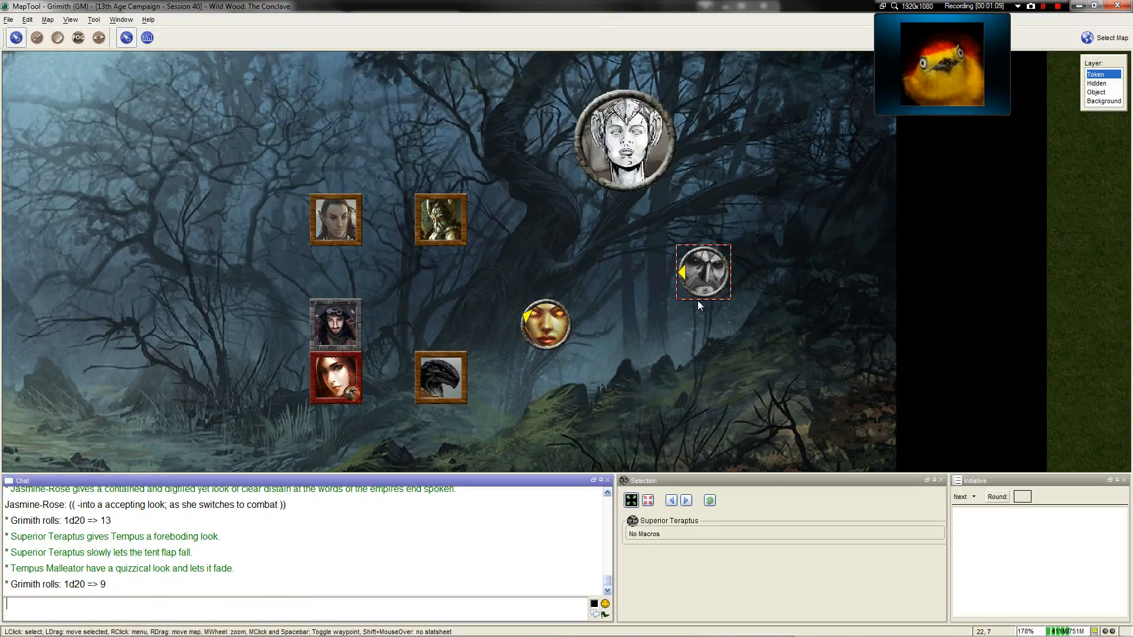
mouse_move(704, 272)
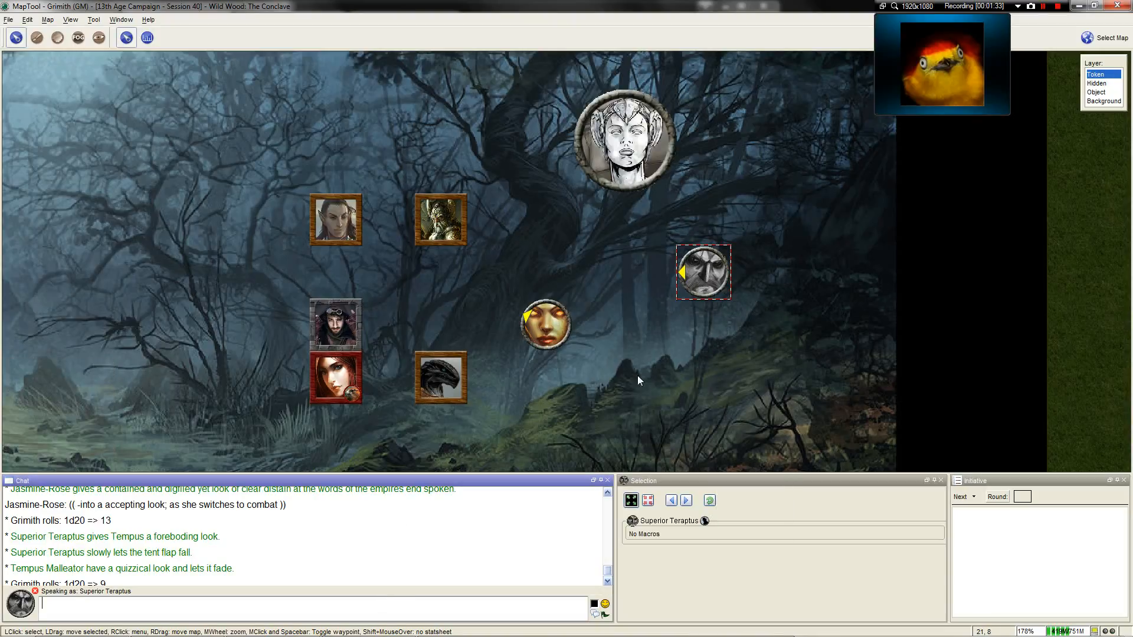
Have Superior Teraptus say his line in chat, then emote letting the tent flap fall.
type("Harumph.")
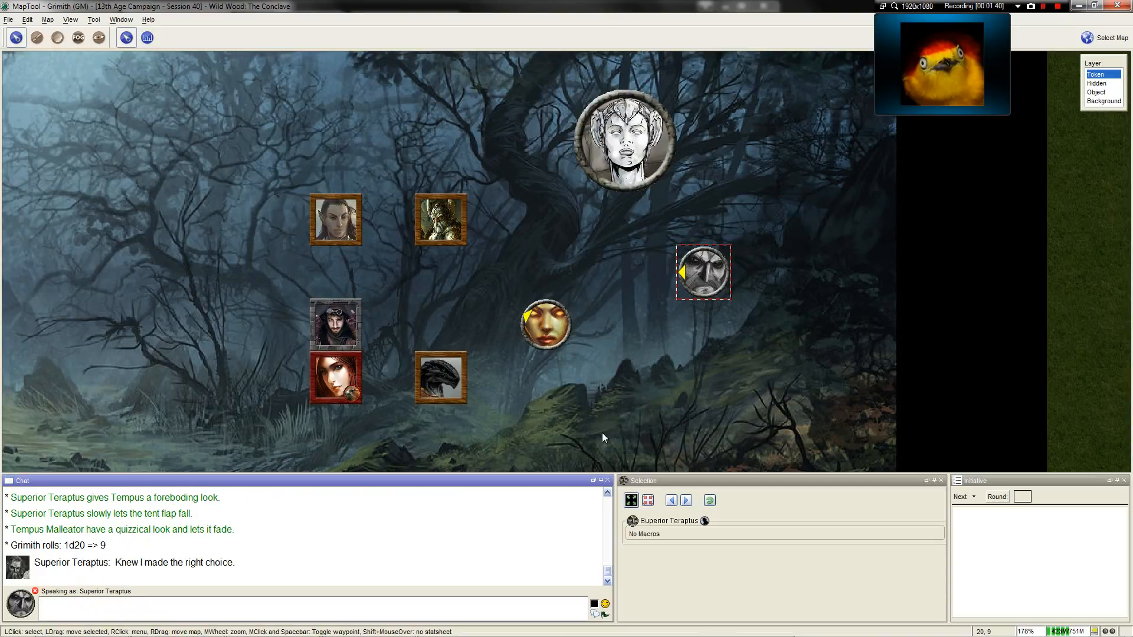
type("/me lets the t")
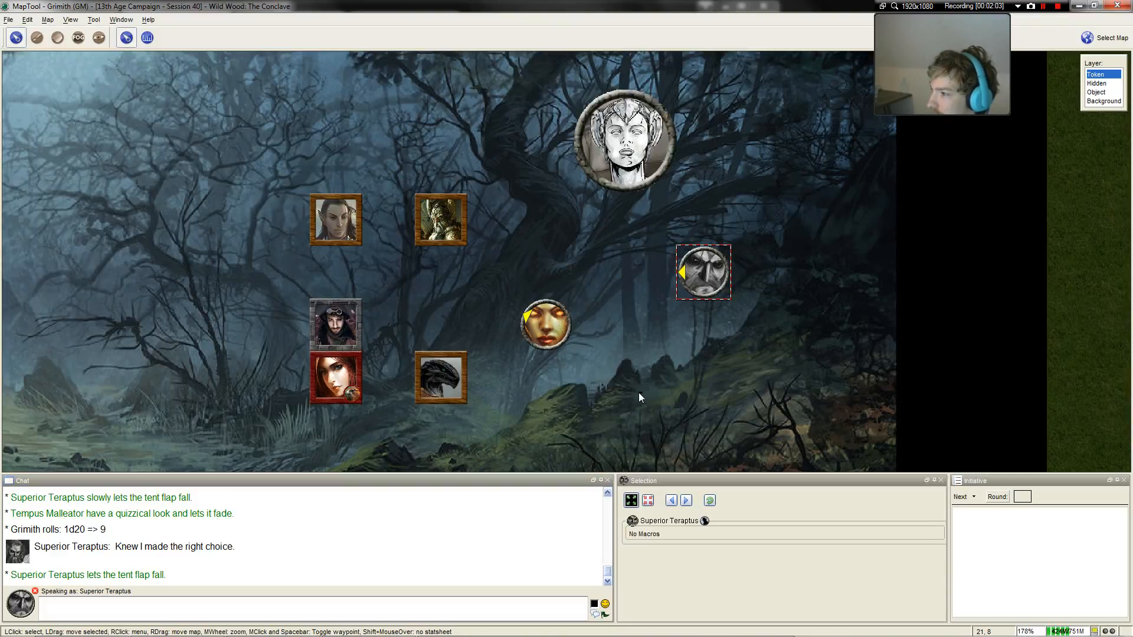
Move the Superior Teraptus token left to sit just above the golden-masked token.
scroll("down", 3)
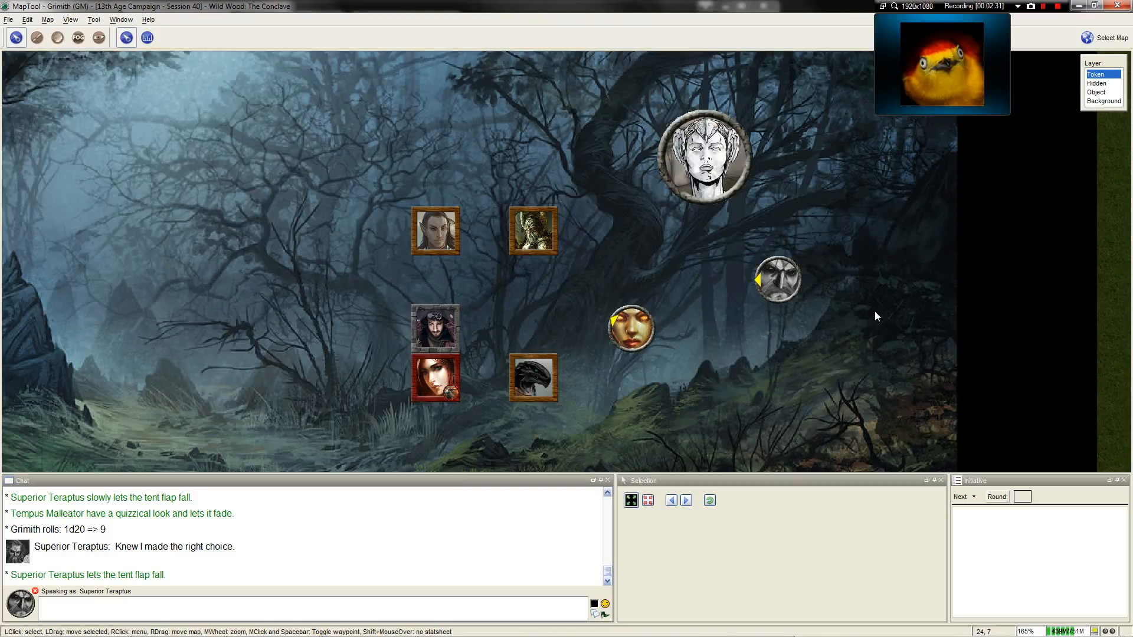
mouse_move(793, 258)
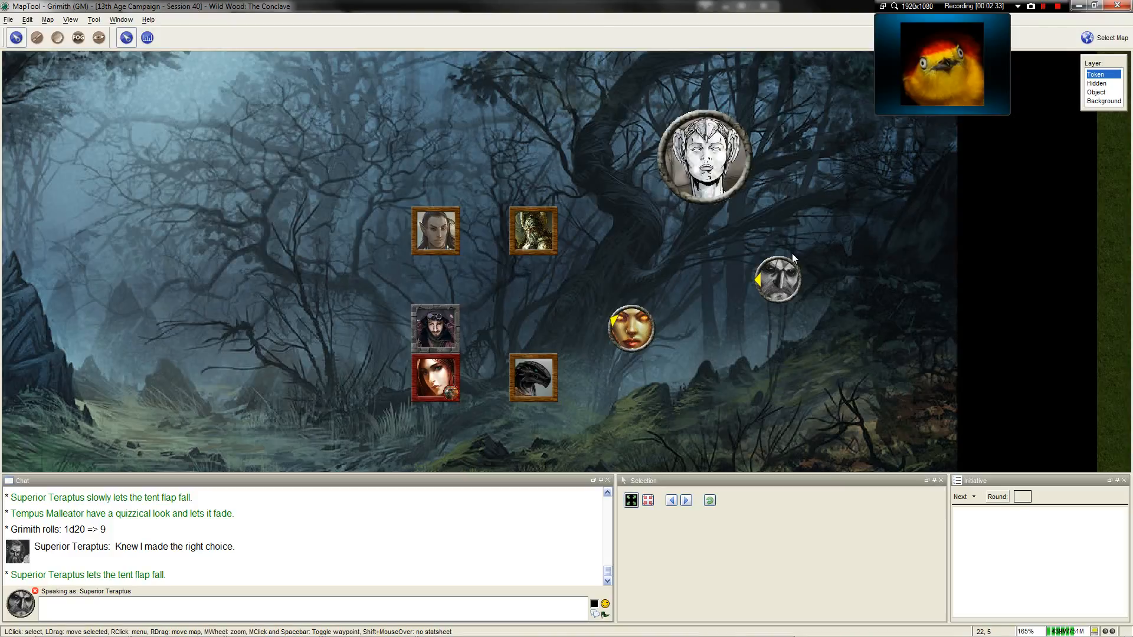
mouse_move(779, 282)
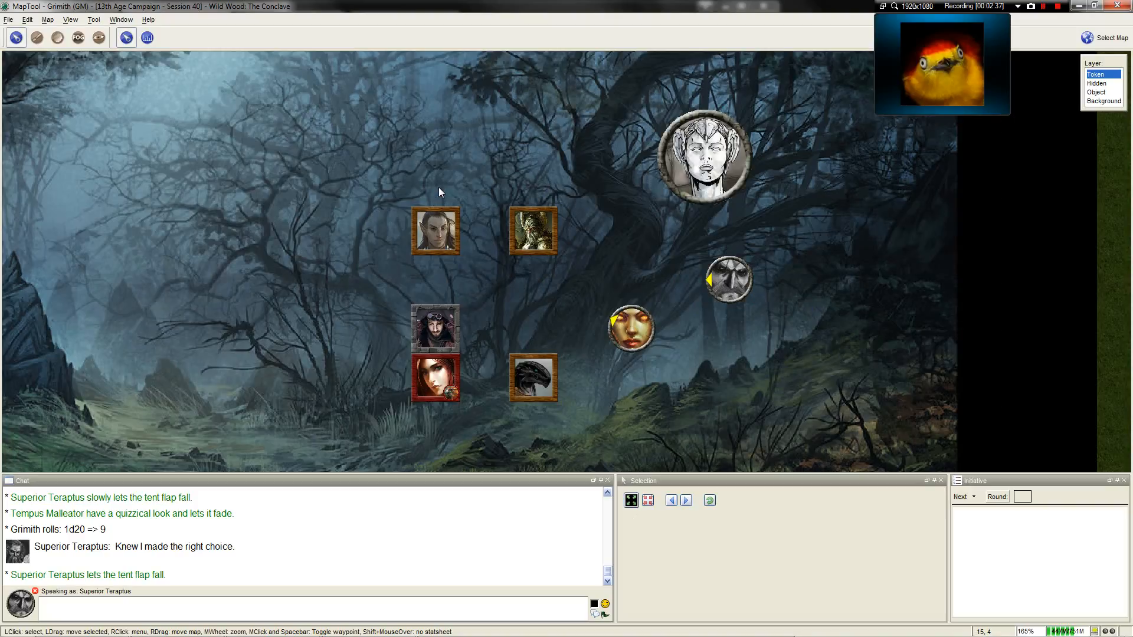
mouse_move(451, 193)
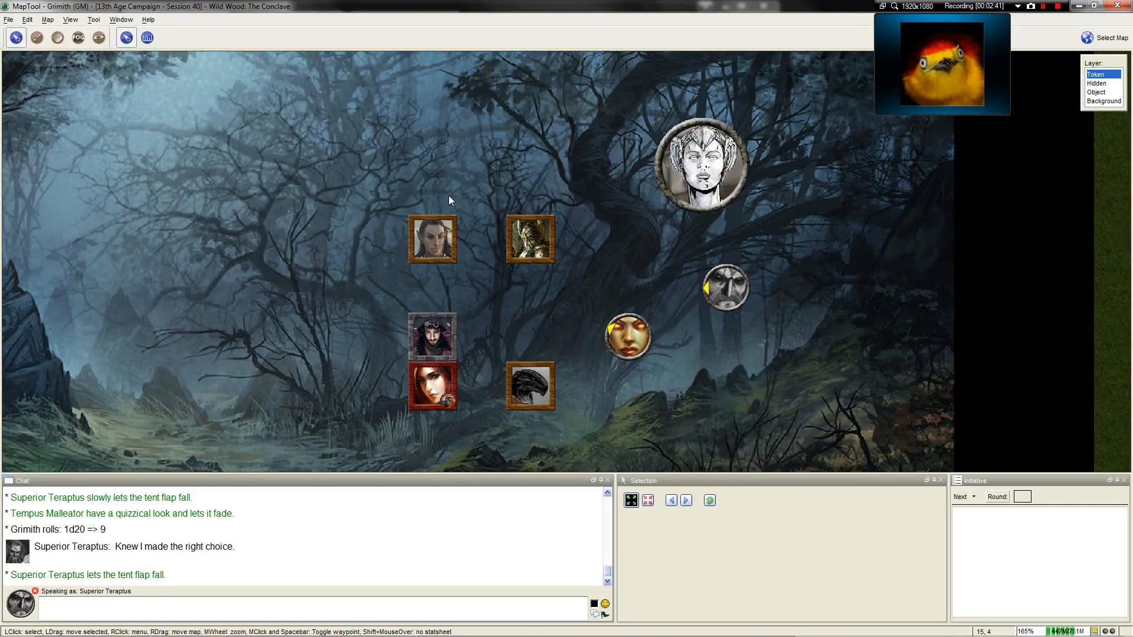
left_click(722, 282)
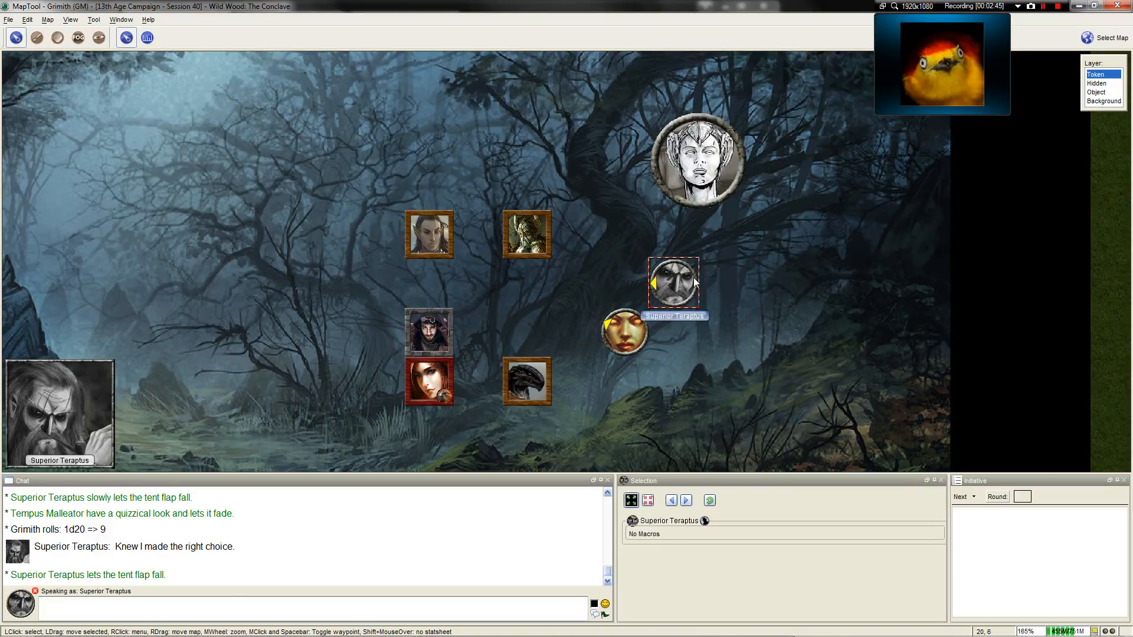
mouse_move(687, 281)
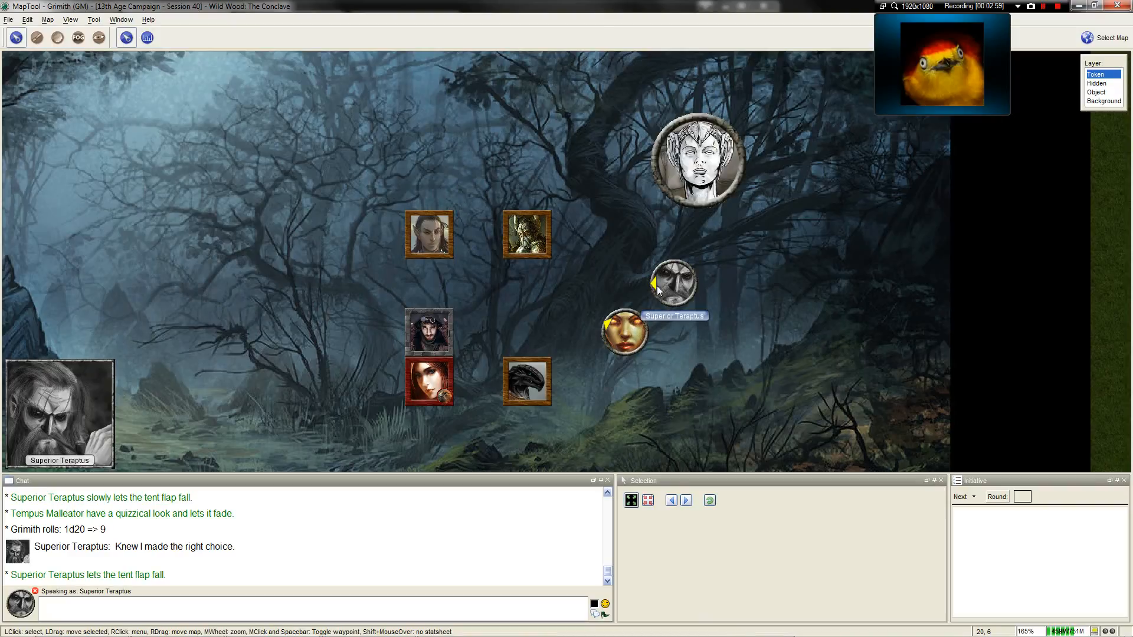
mouse_move(665, 293)
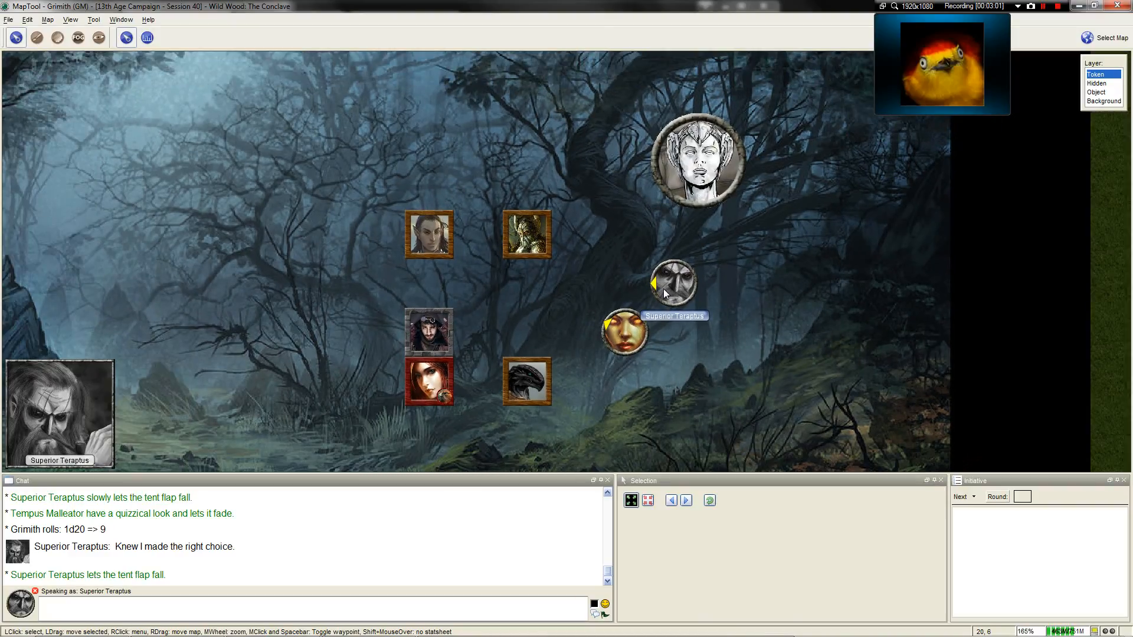
Place the red-haired token beside the dark-haired warrior and face Superior Teraptus up-left.
scroll("up", 3)
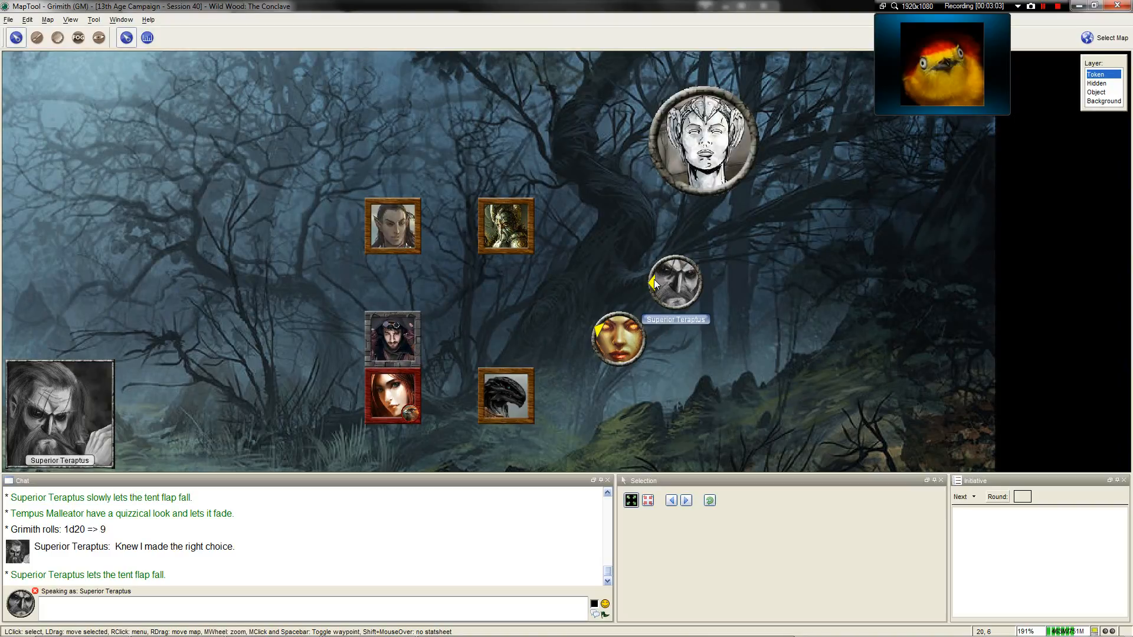
mouse_move(666, 289)
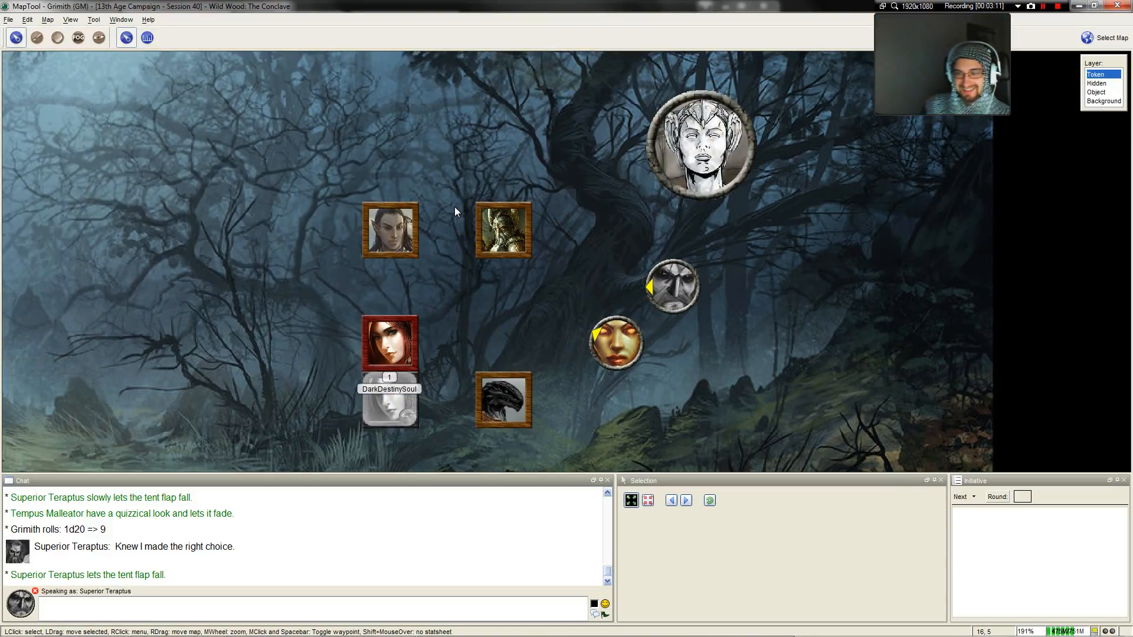
right_click(672, 279)
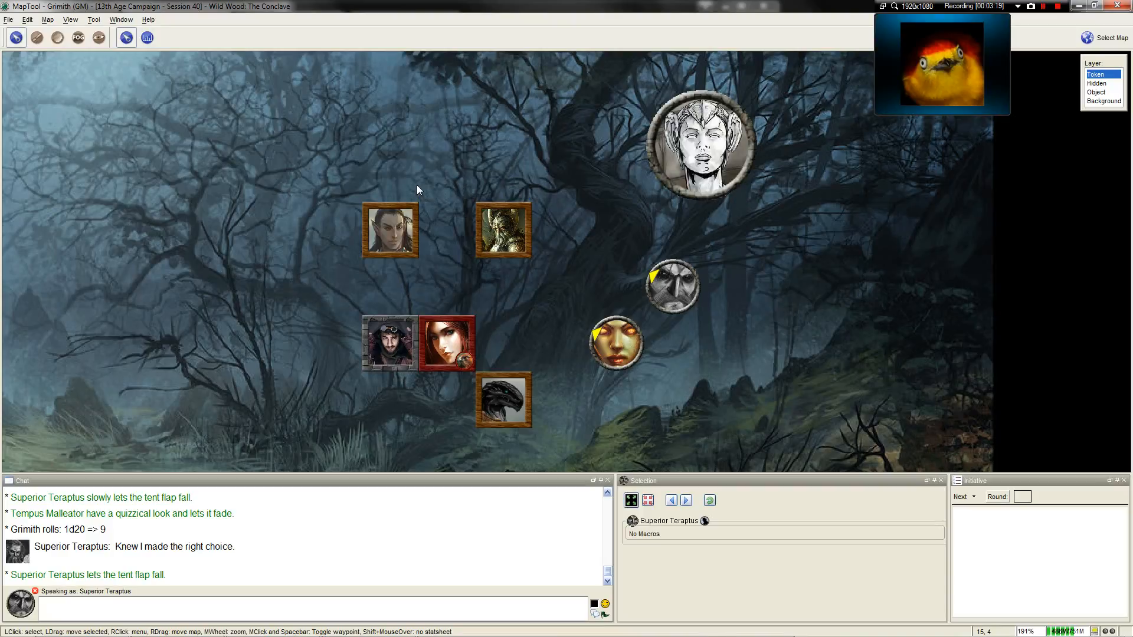
mouse_move(415, 183)
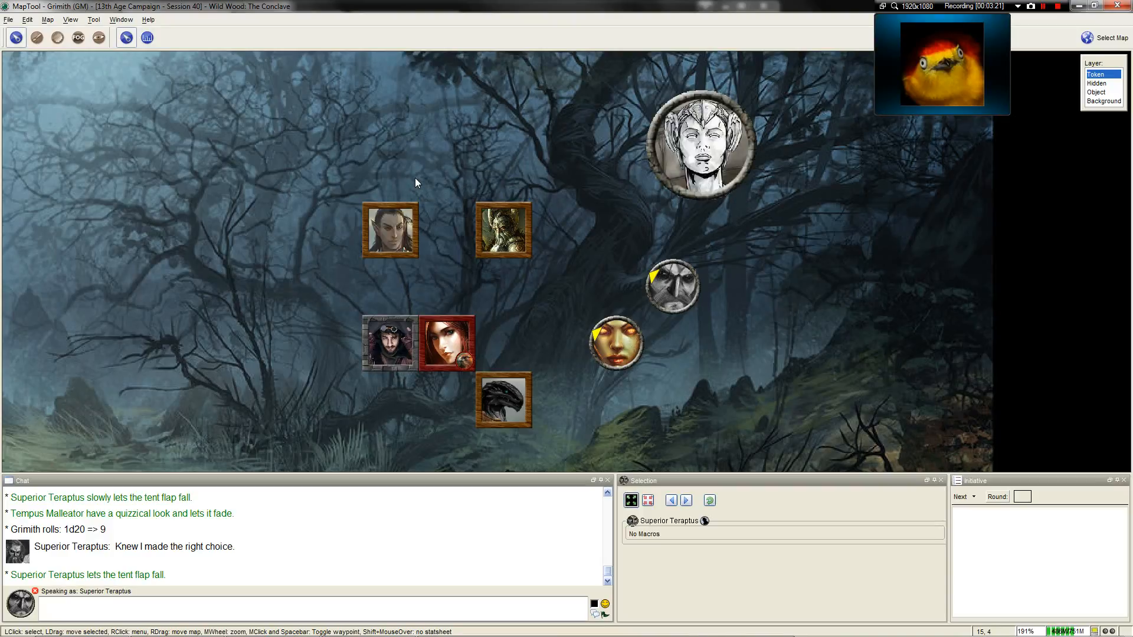
mouse_move(646, 286)
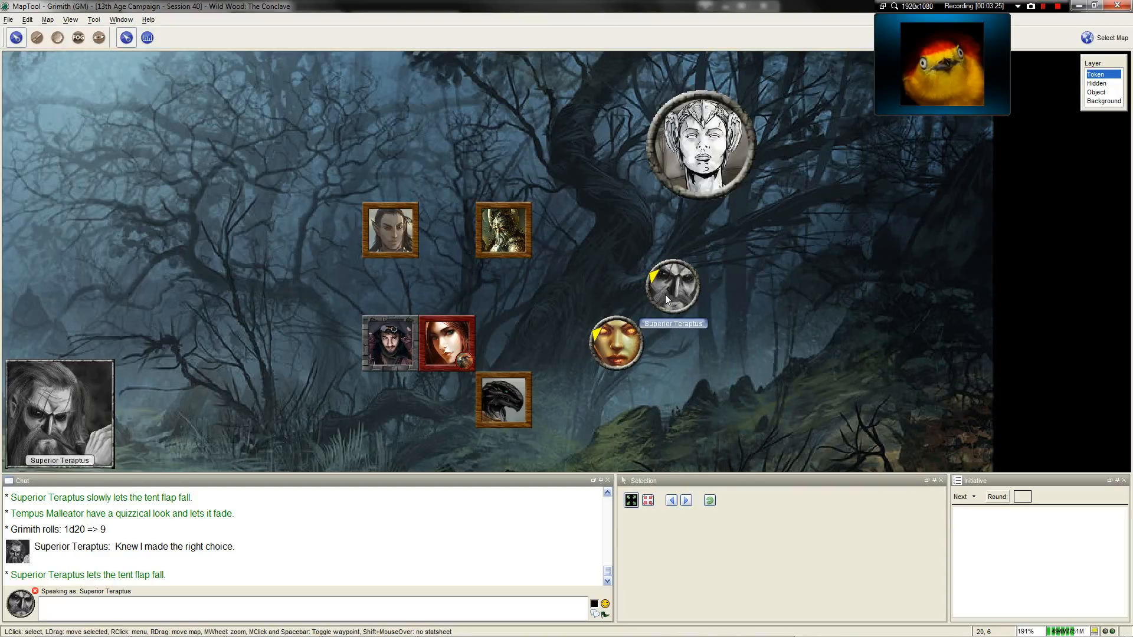
left_click(670, 285)
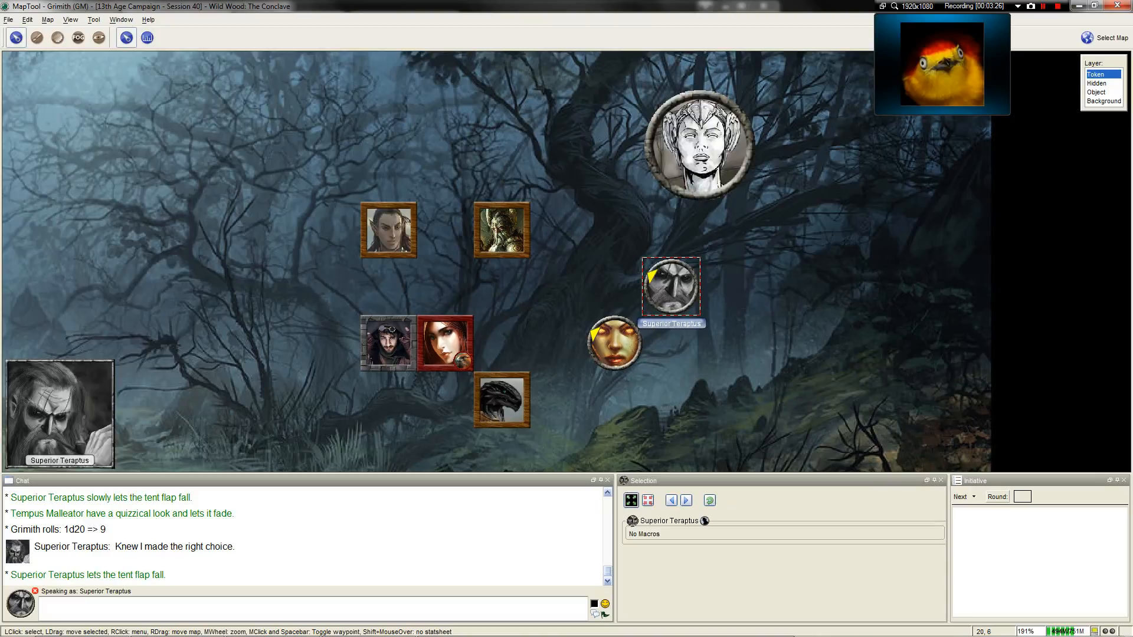
left_click_drag(670, 288, 725, 288)
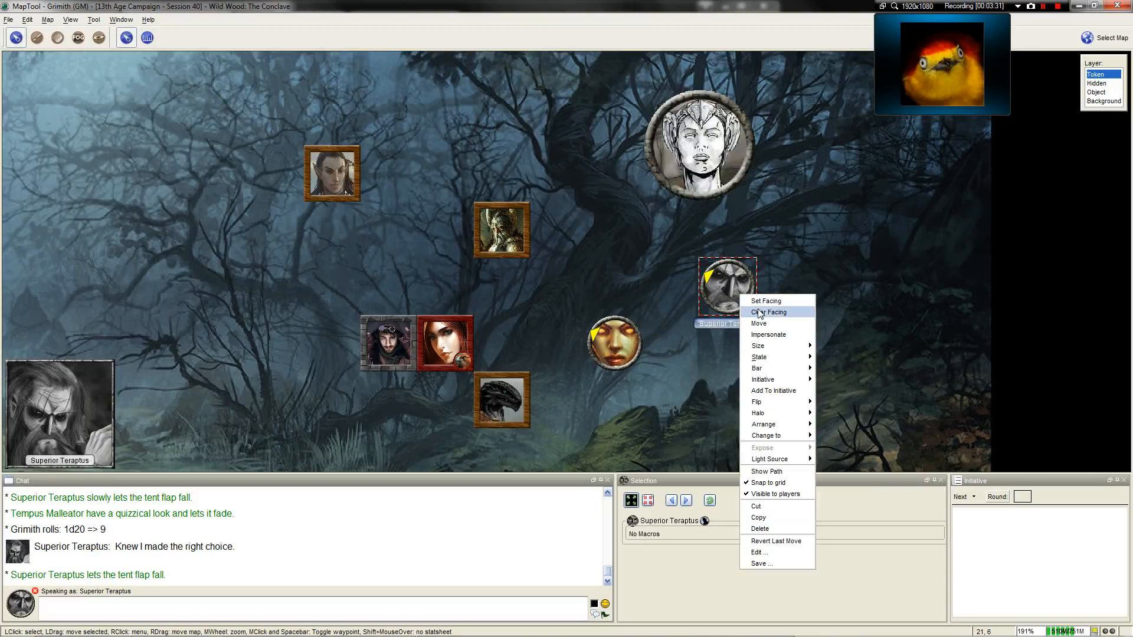
left_click(767, 312)
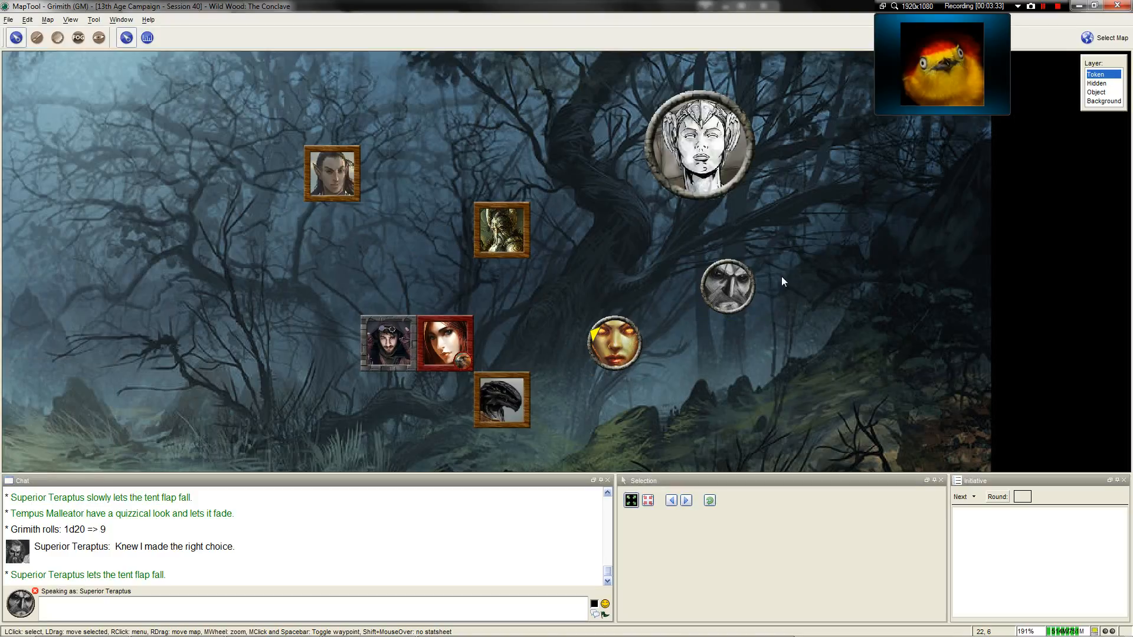
scroll("down", 3)
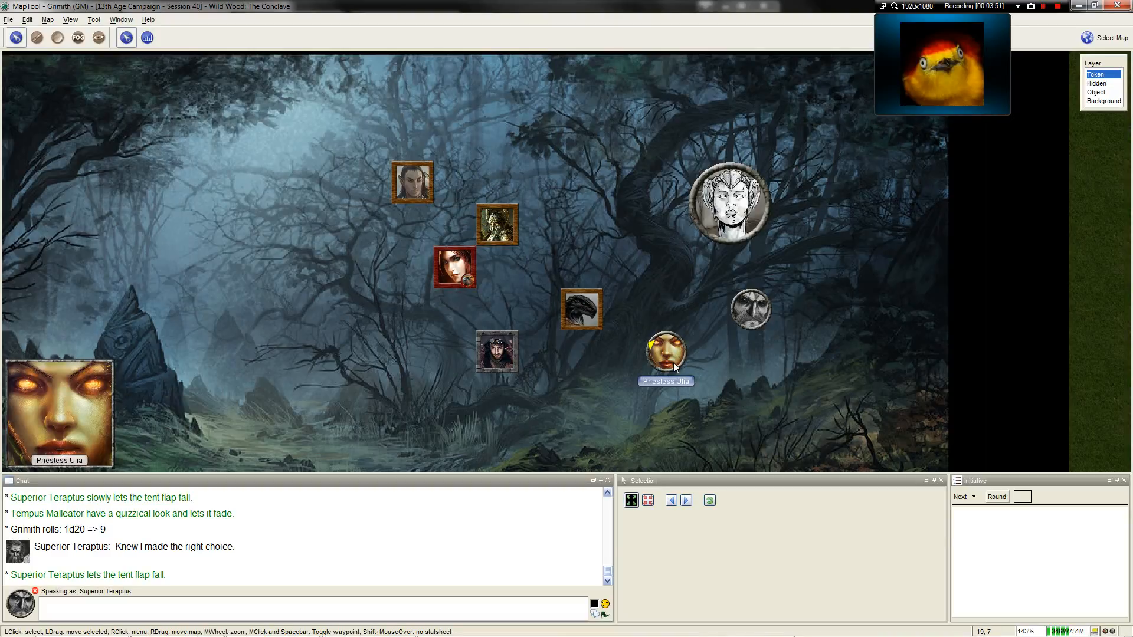
left_click_drag(664, 354, 624, 311)
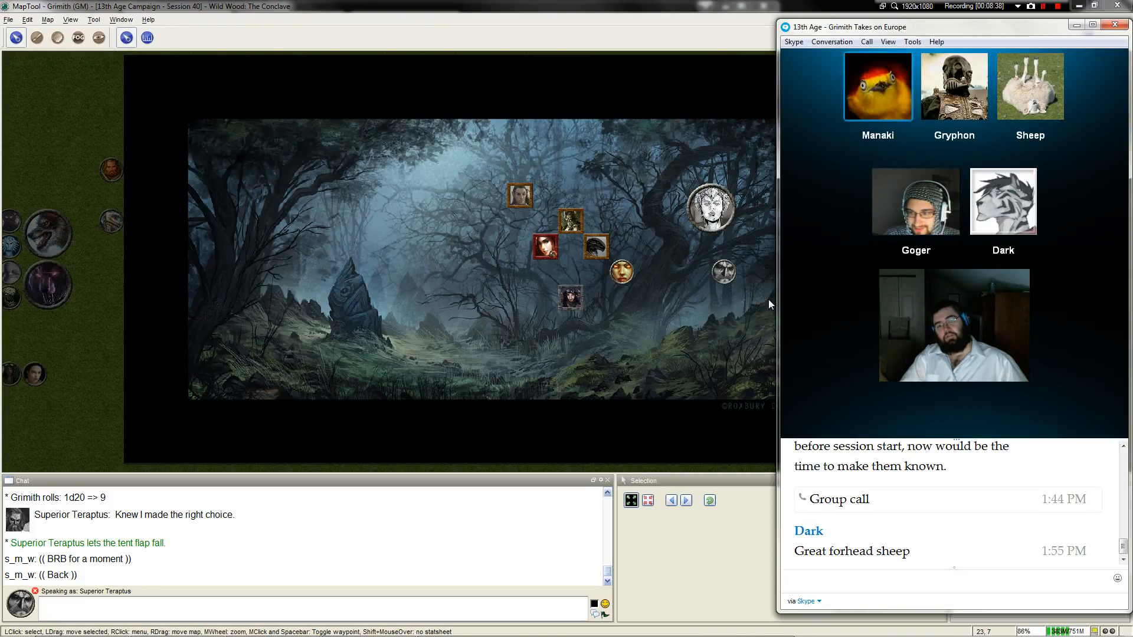
left_click(940, 582)
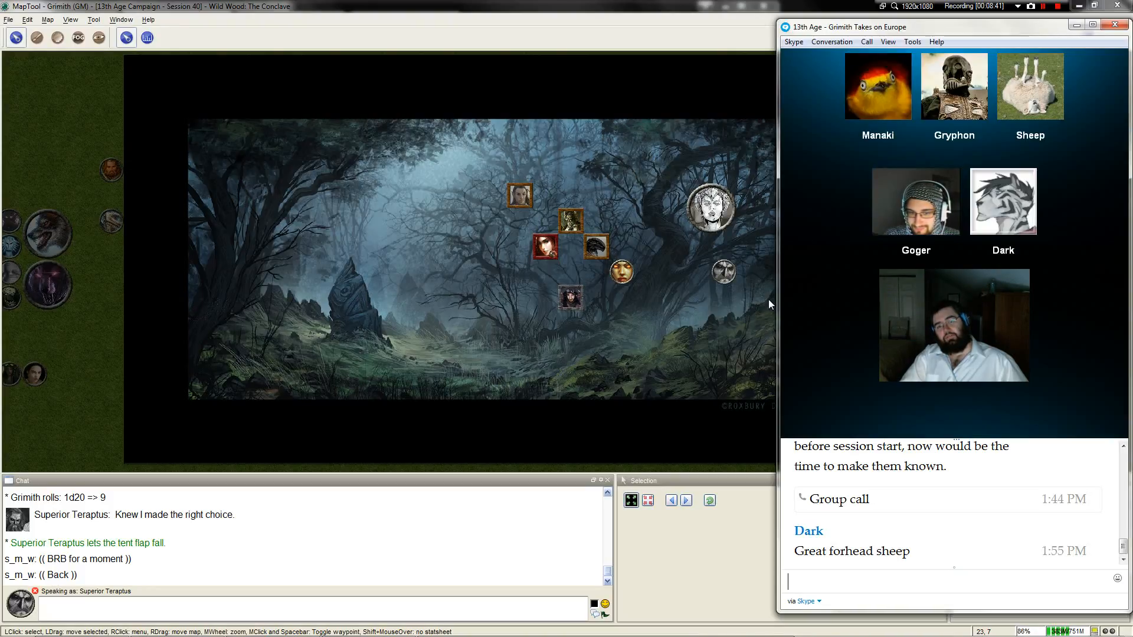
left_click(879, 86)
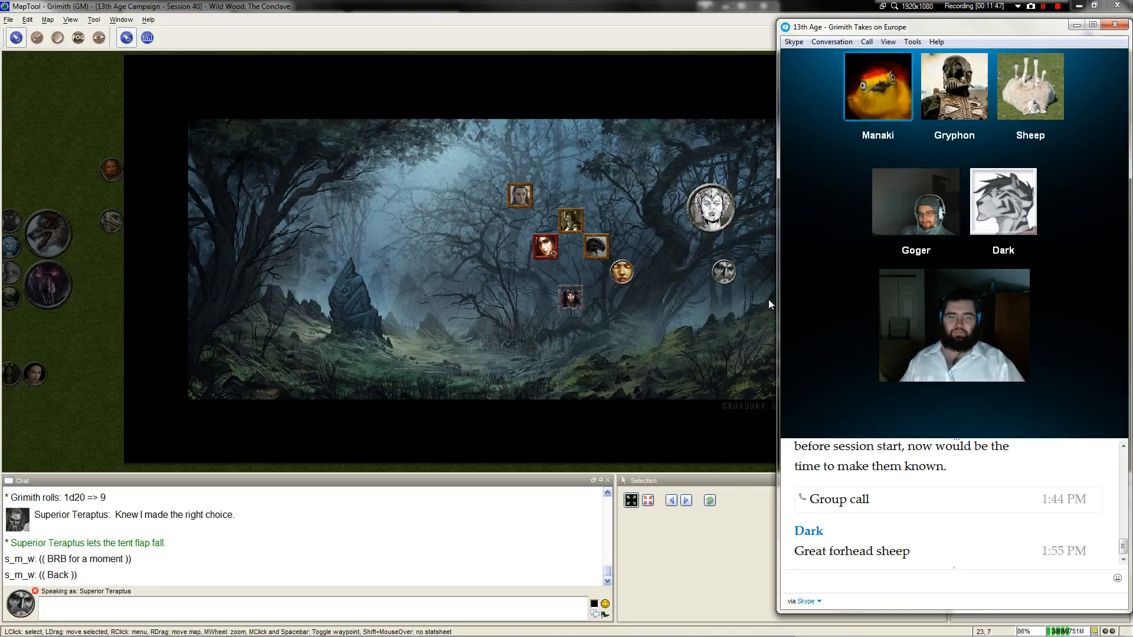
mouse_move(706, 282)
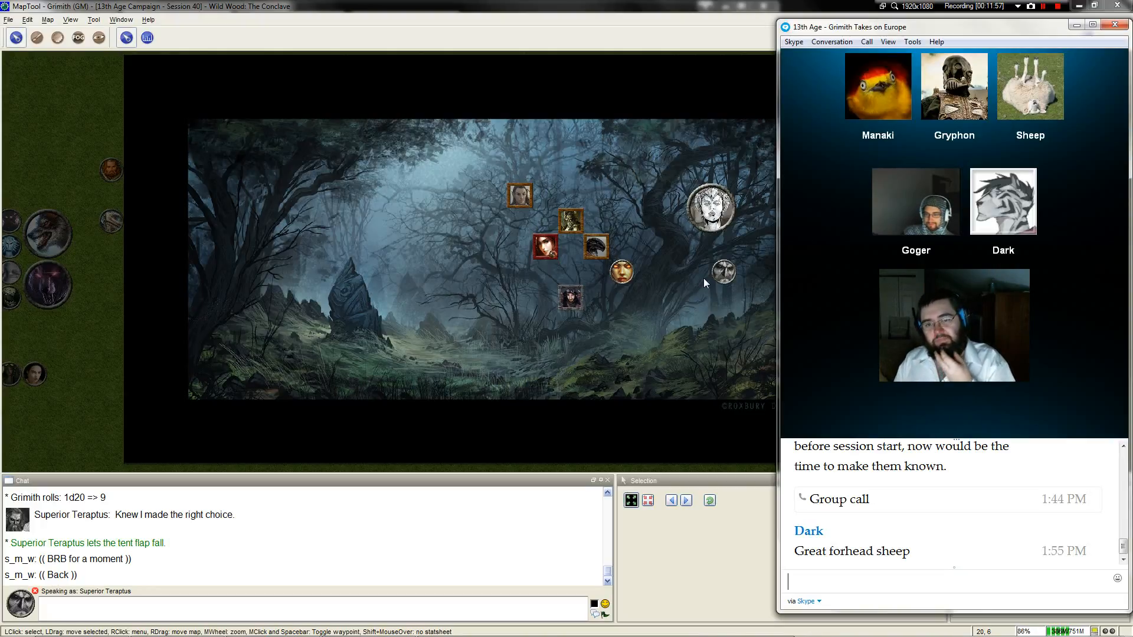
On the World Map / Calendar, advance the current-day marker from Readying 18 to 27.
left_click(1002, 202)
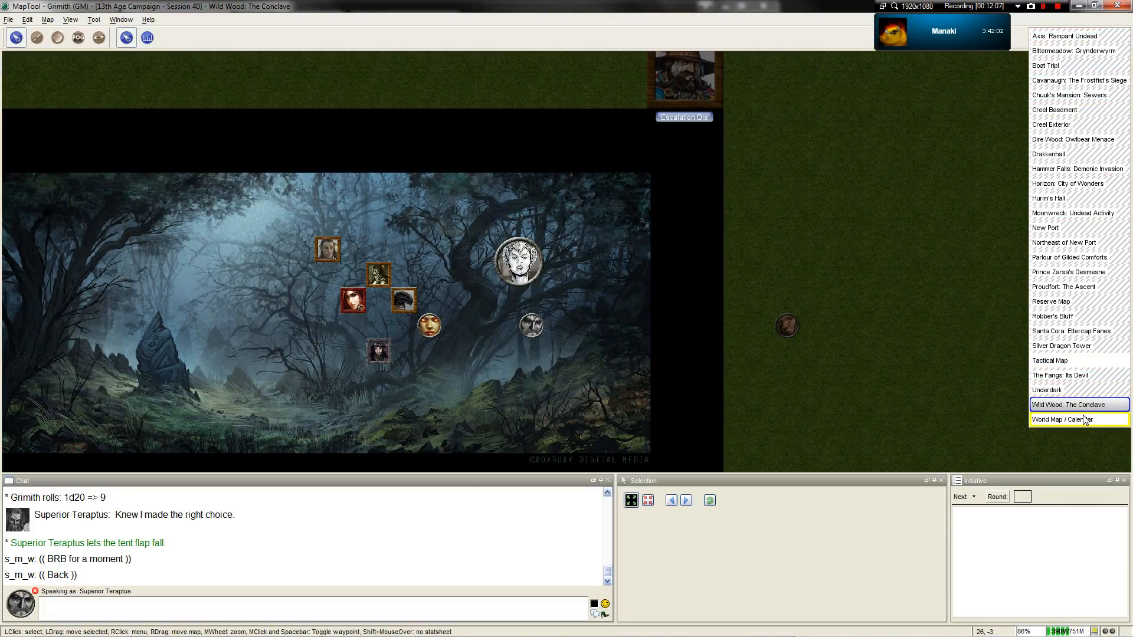
left_click(1063, 420)
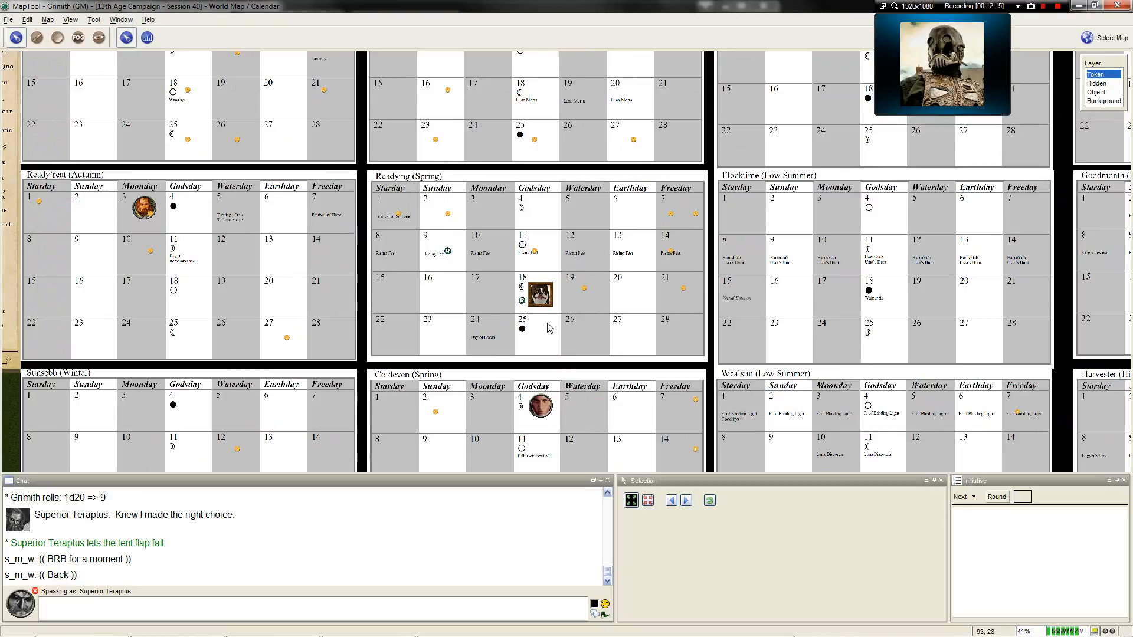
left_click_drag(539, 295, 625, 343)
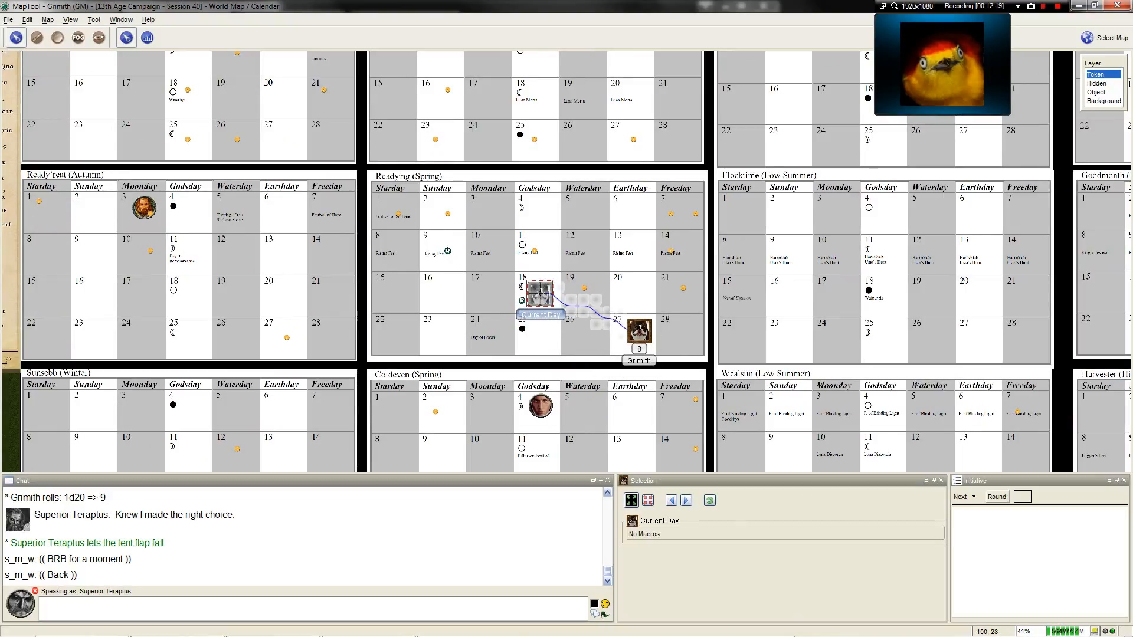
left_click(1108, 37)
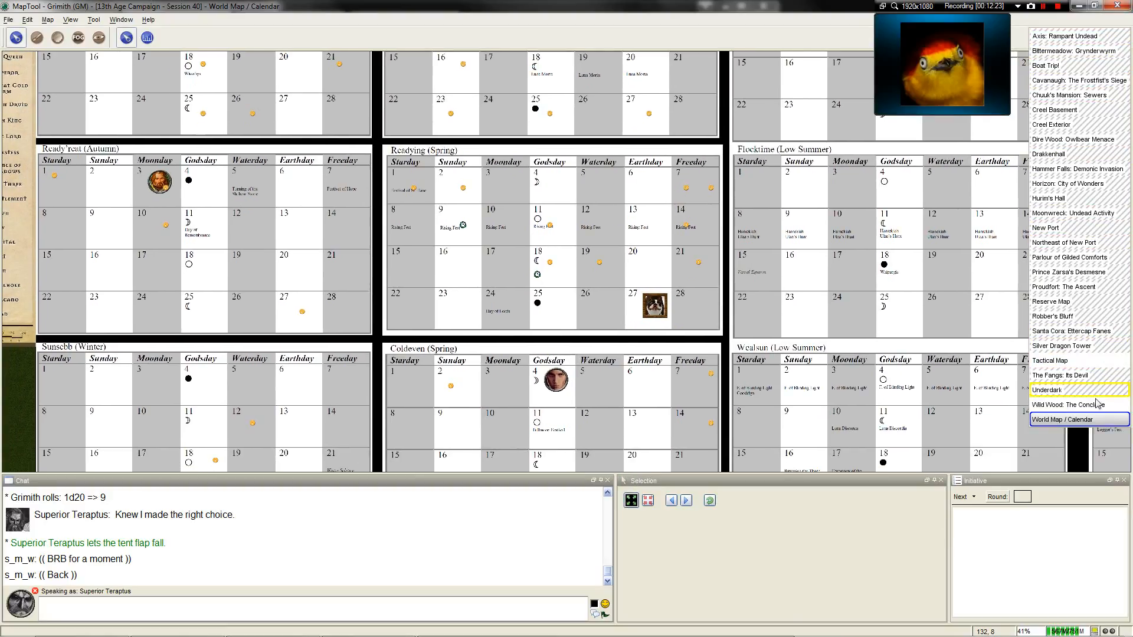
Switch back to the Wild Wood: The Conclave forest map during the group call.
left_click(1074, 405)
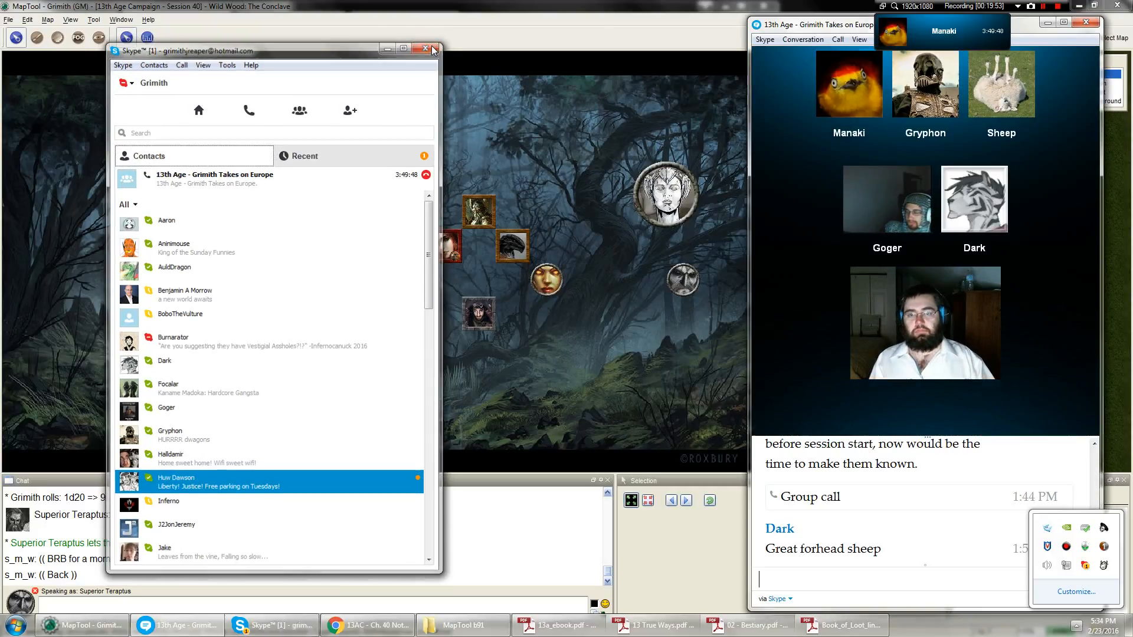
Close the Skype contact list and zoom out to show the whole forest map.
left_click(430, 48)
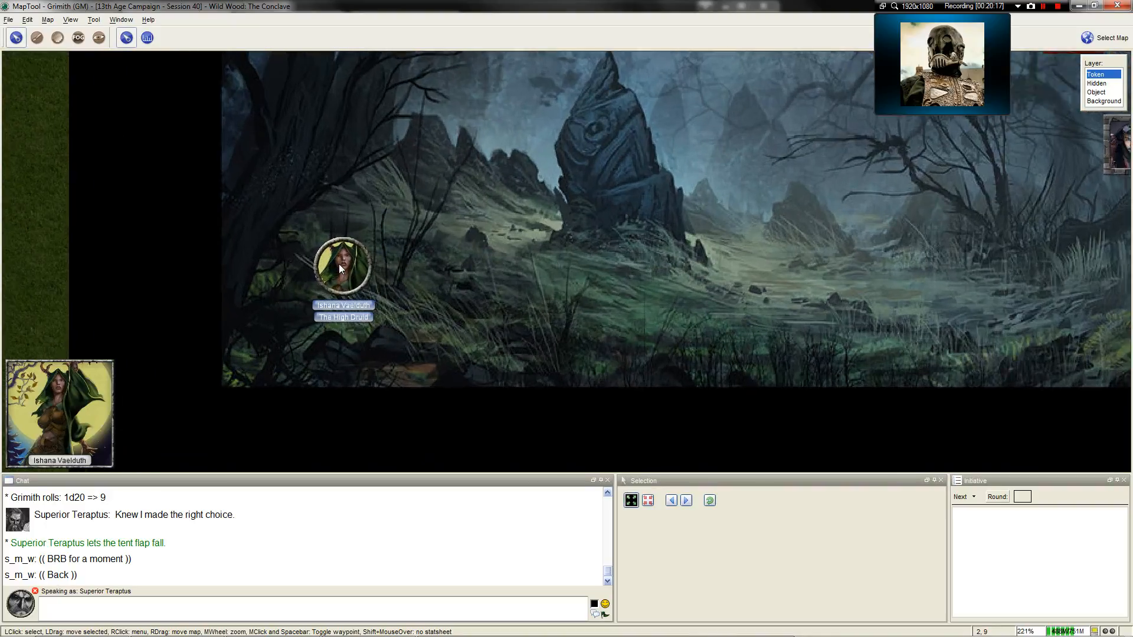
scroll("down", 3)
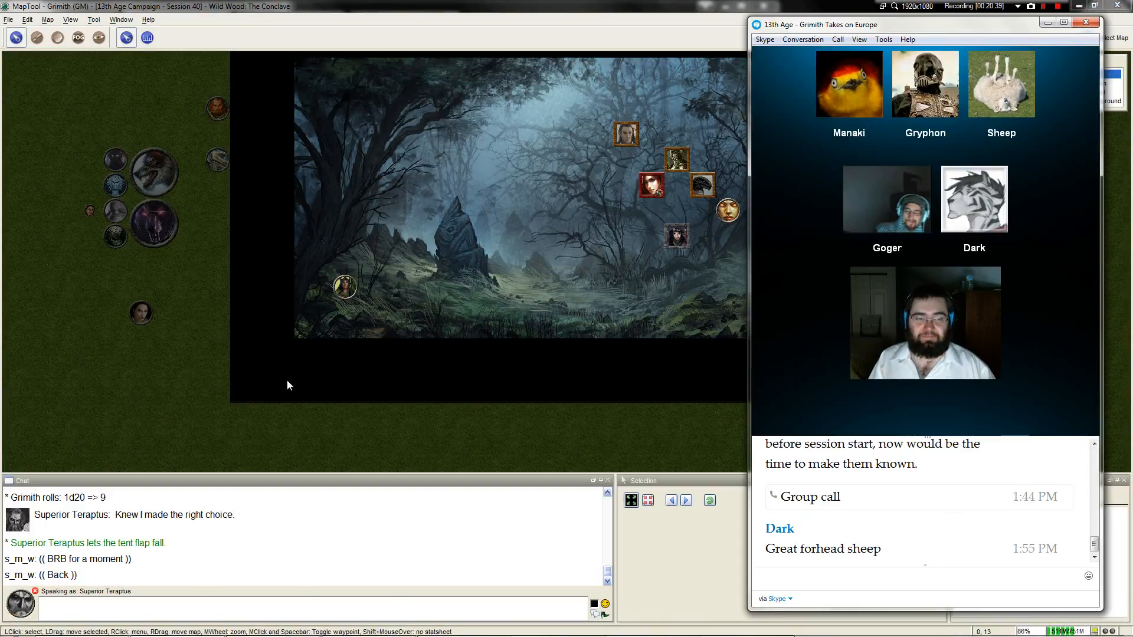
Post Pertinax "Blue-Bane" to chat as Superior Teraptus with the full map in view.
left_click(344, 287)
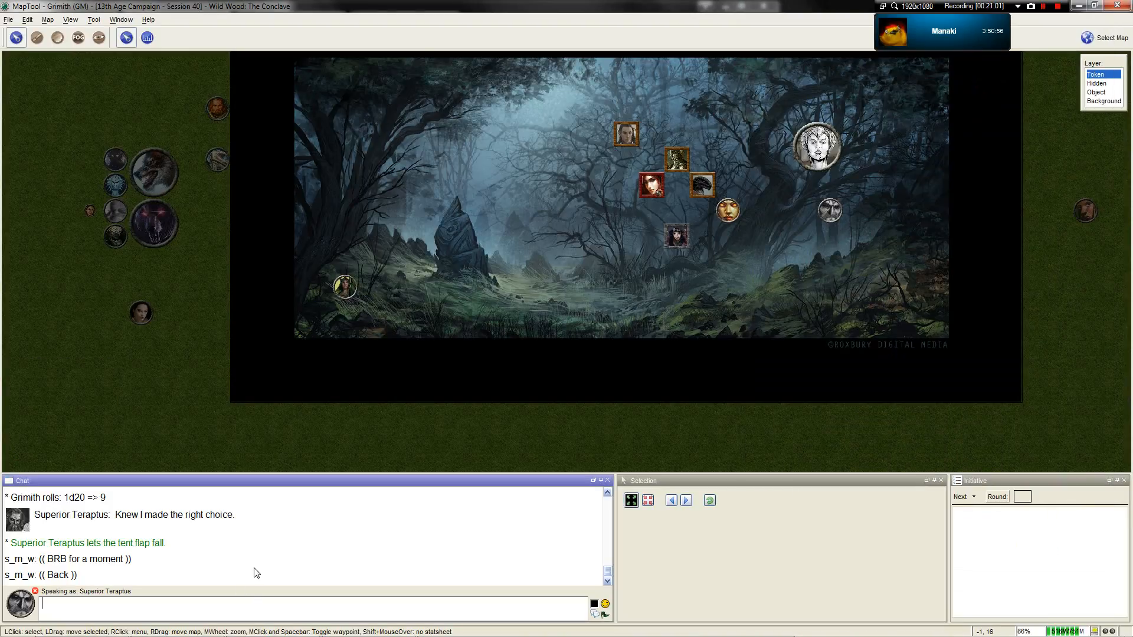
type("Pertinax")
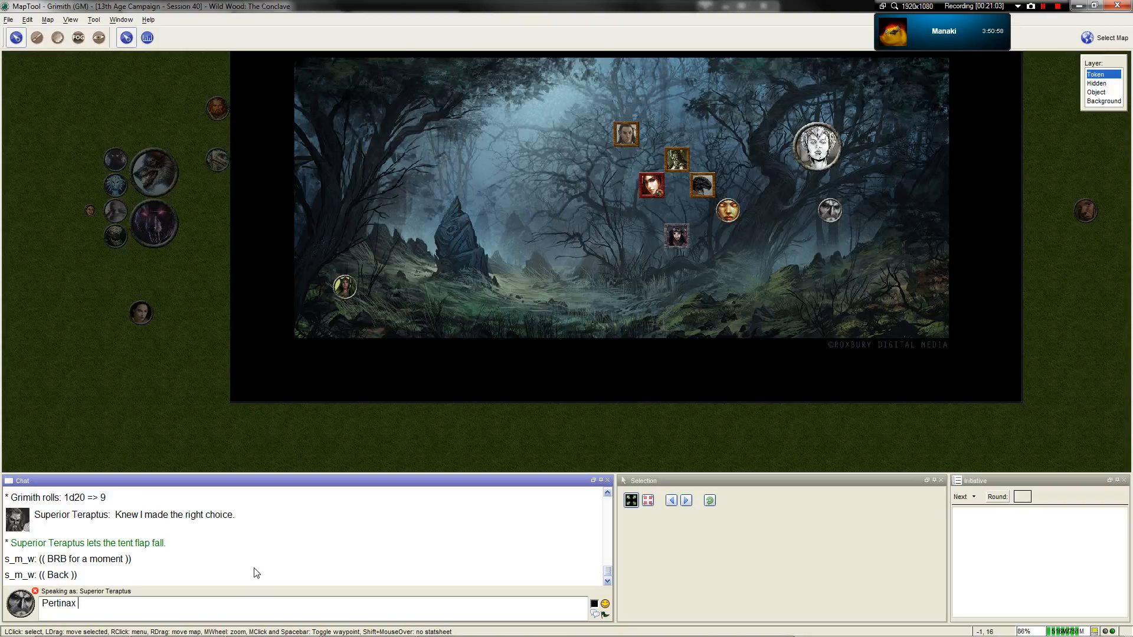
type("\"Blue-Bane\"")
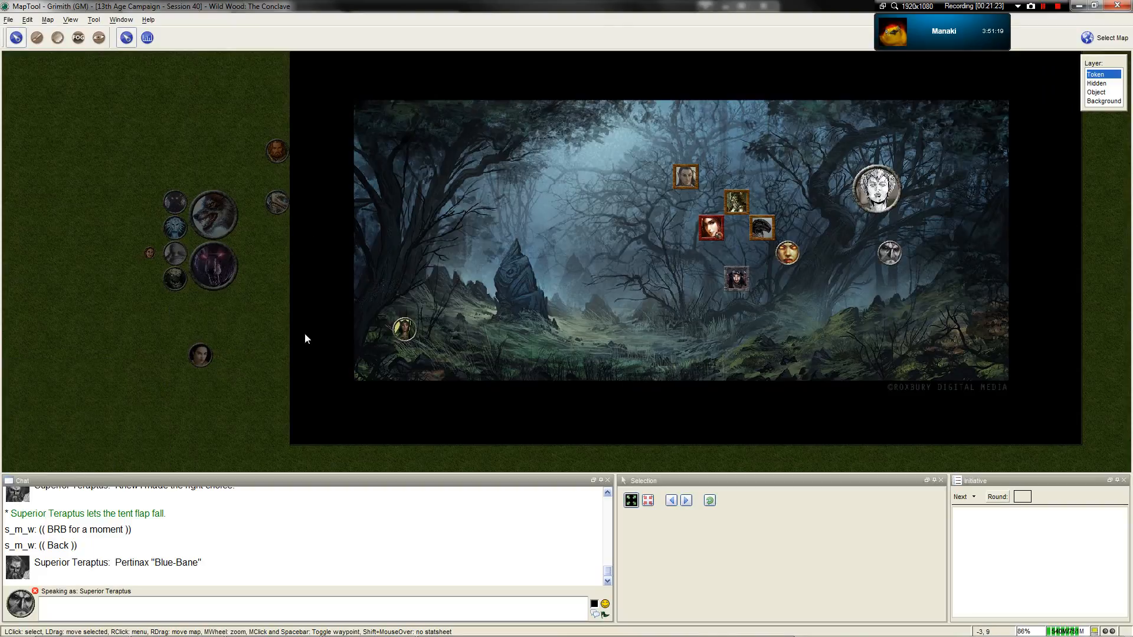
mouse_move(794, 268)
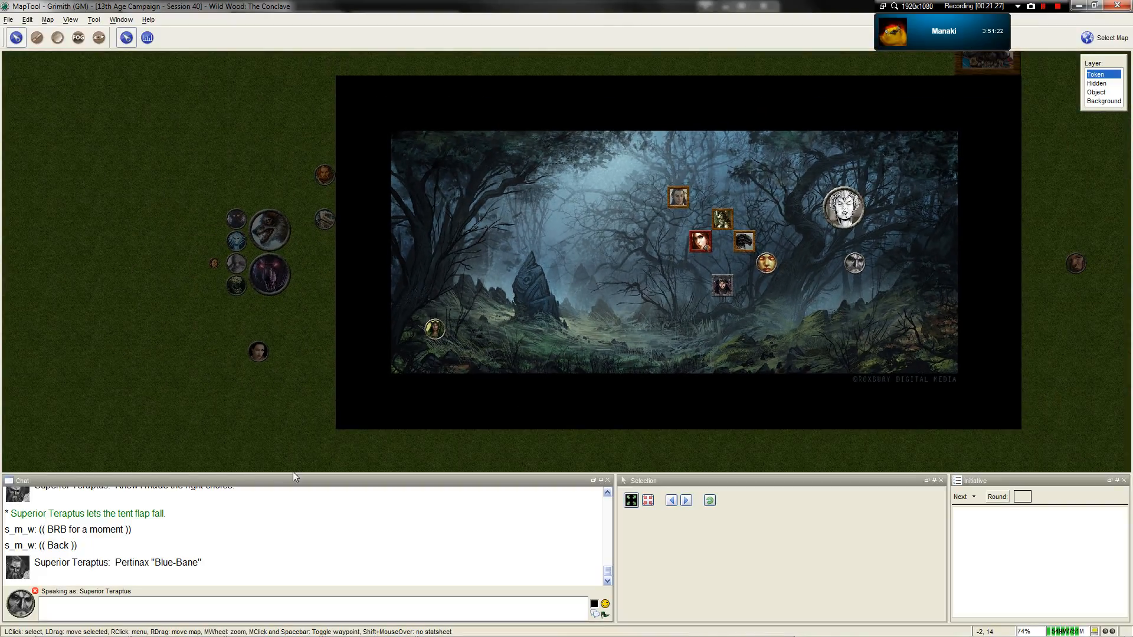
scroll("up", 3)
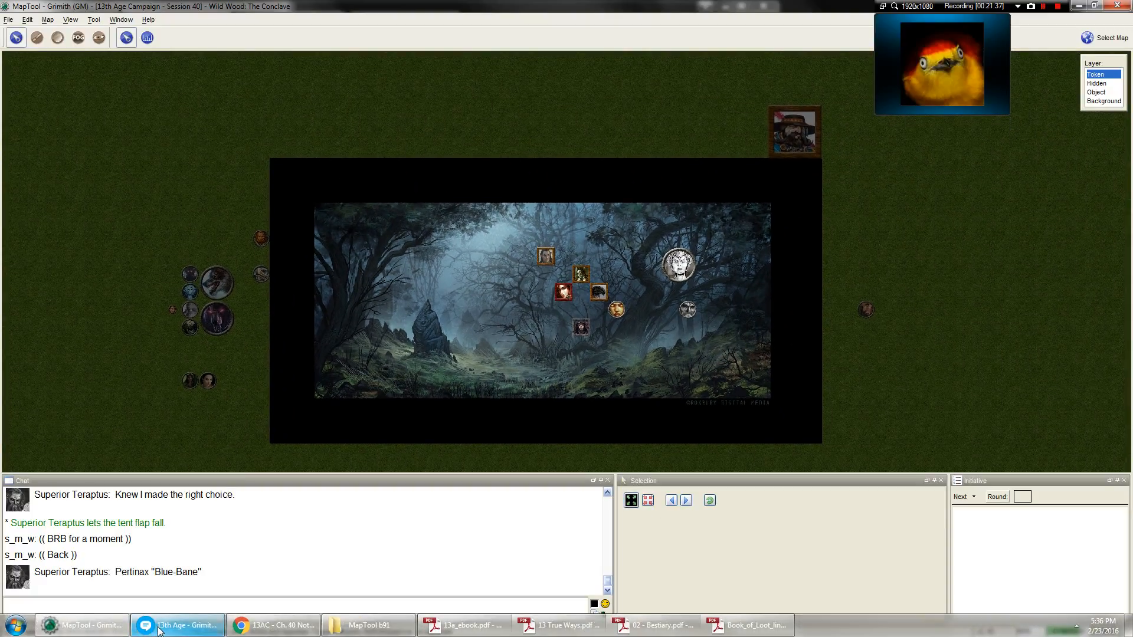
Bring the Skype group call window up over the campaign map.
left_click(177, 625)
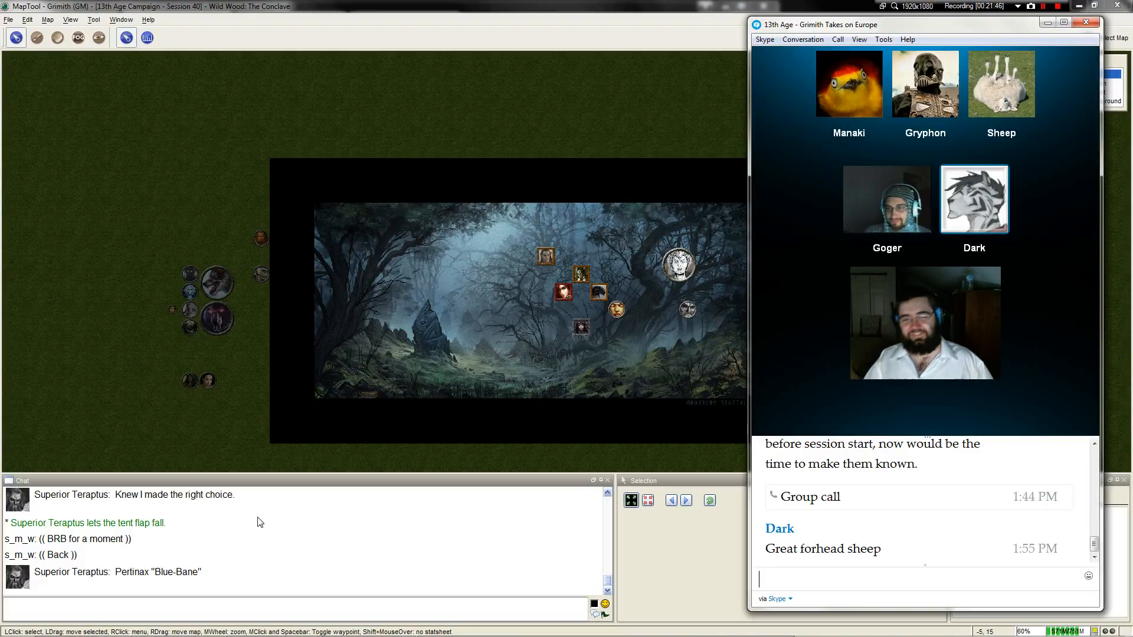
left_click(849, 84)
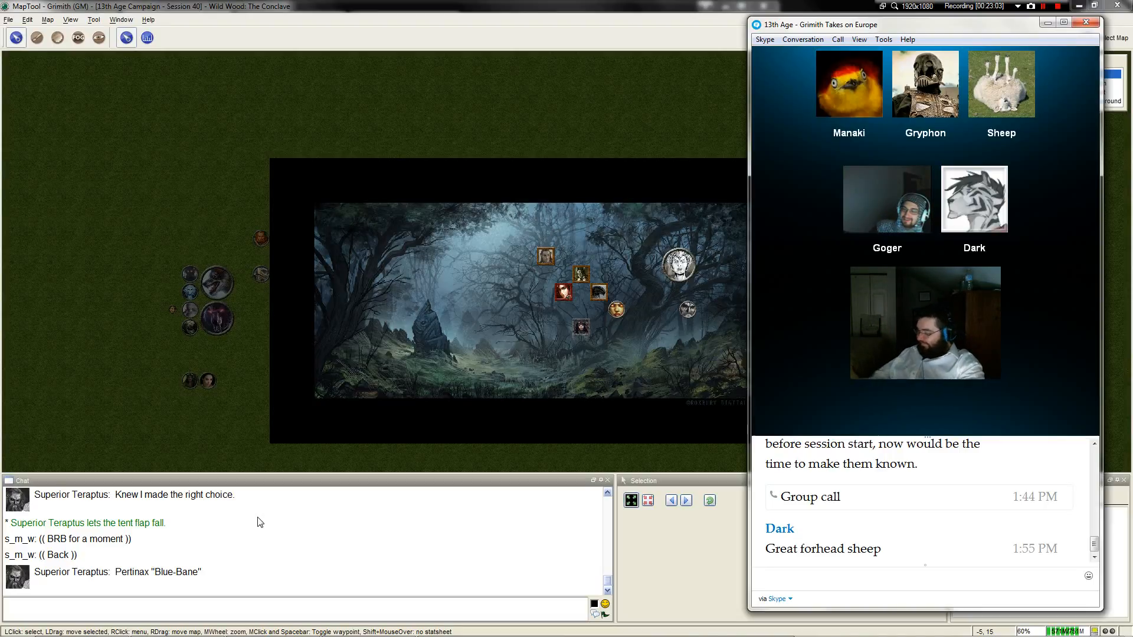
left_click(974, 198)
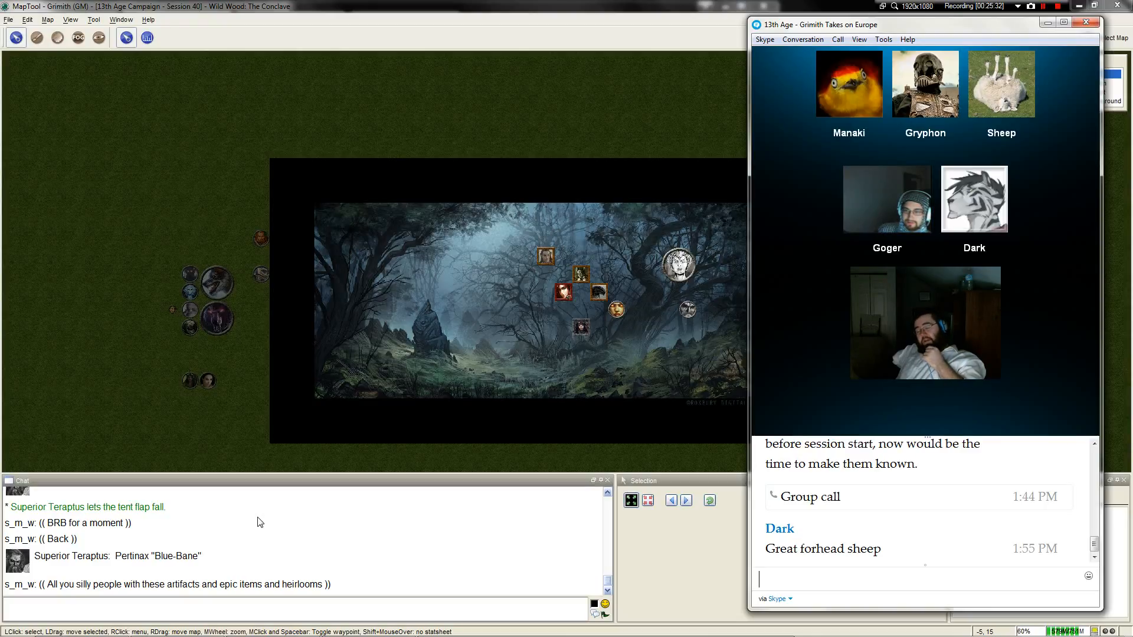
left_click(974, 199)
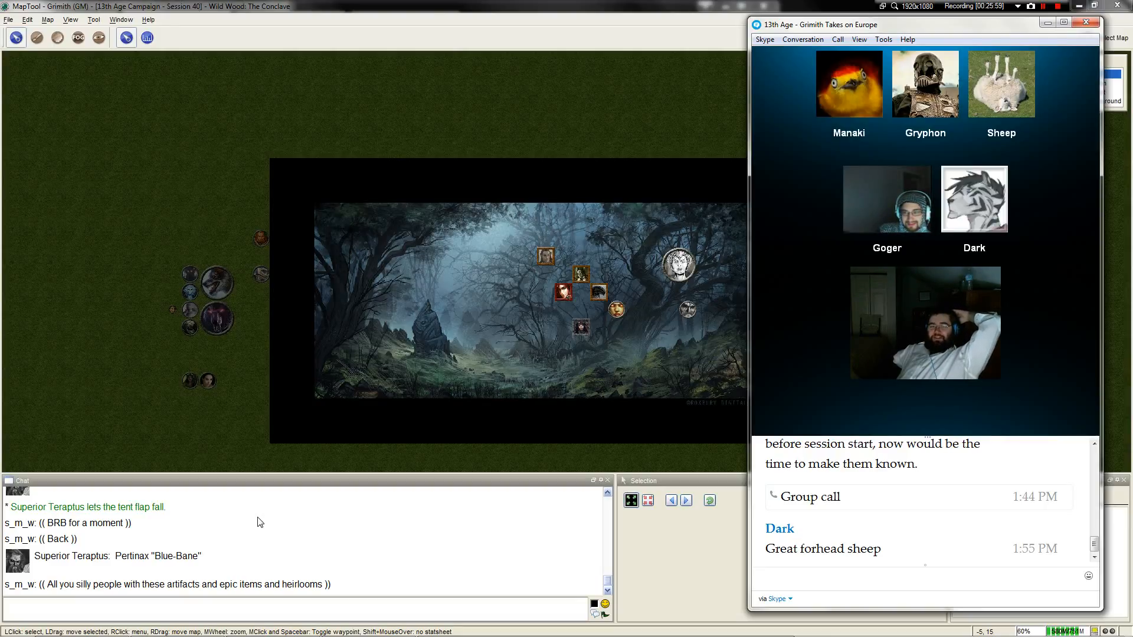
left_click(974, 199)
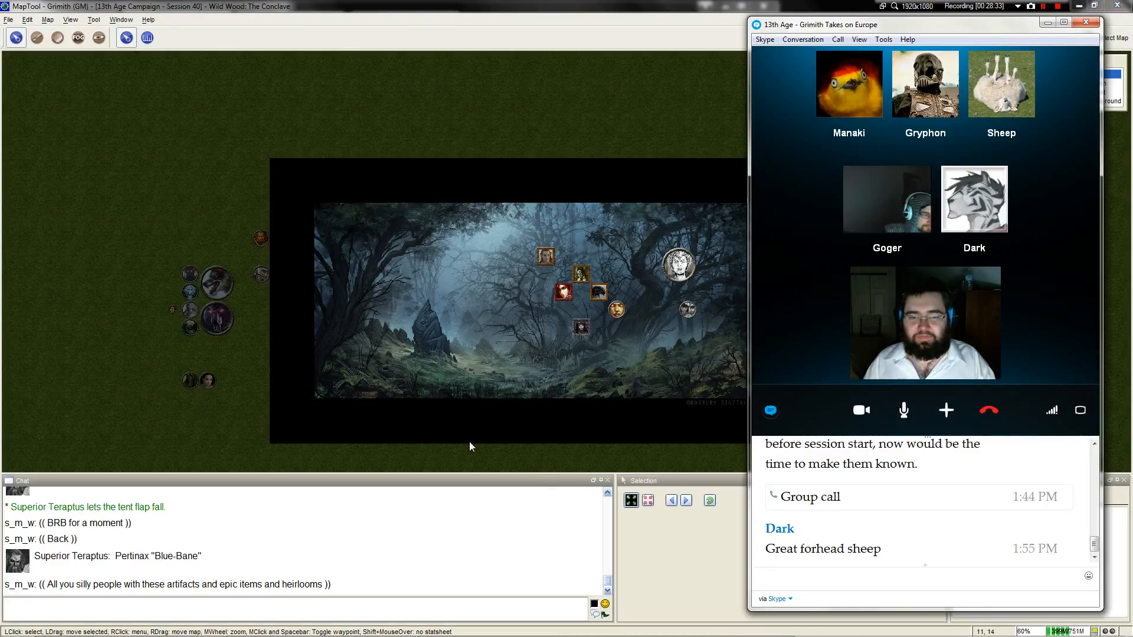
mouse_move(563, 292)
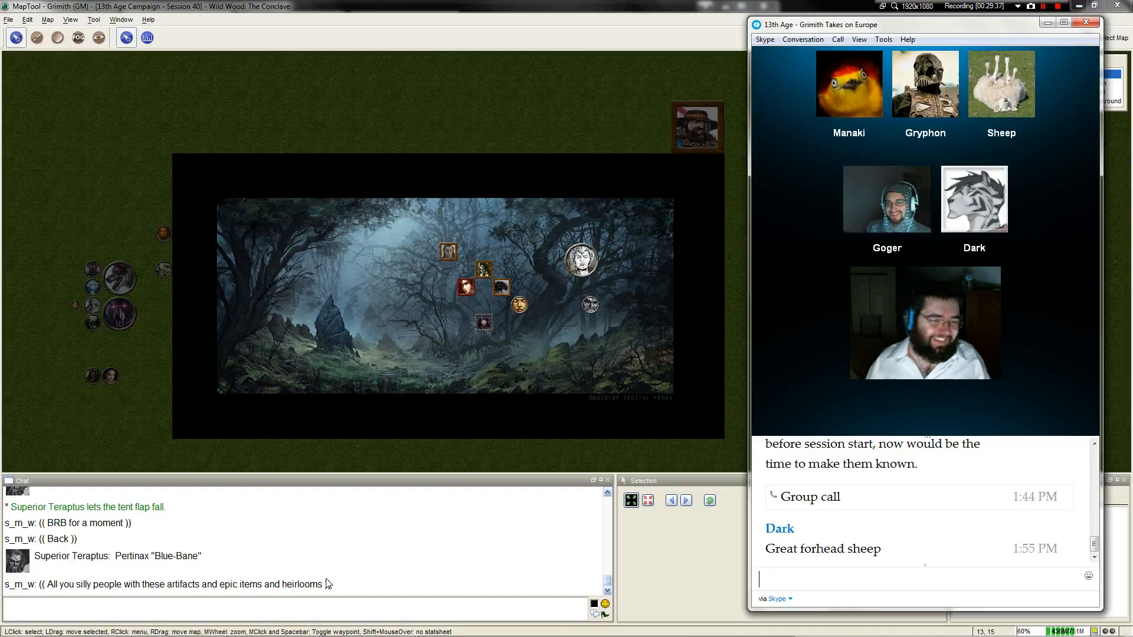
Bring MapTool's Wild Wood forest map in front of the Skype call window.
left_click(974, 200)
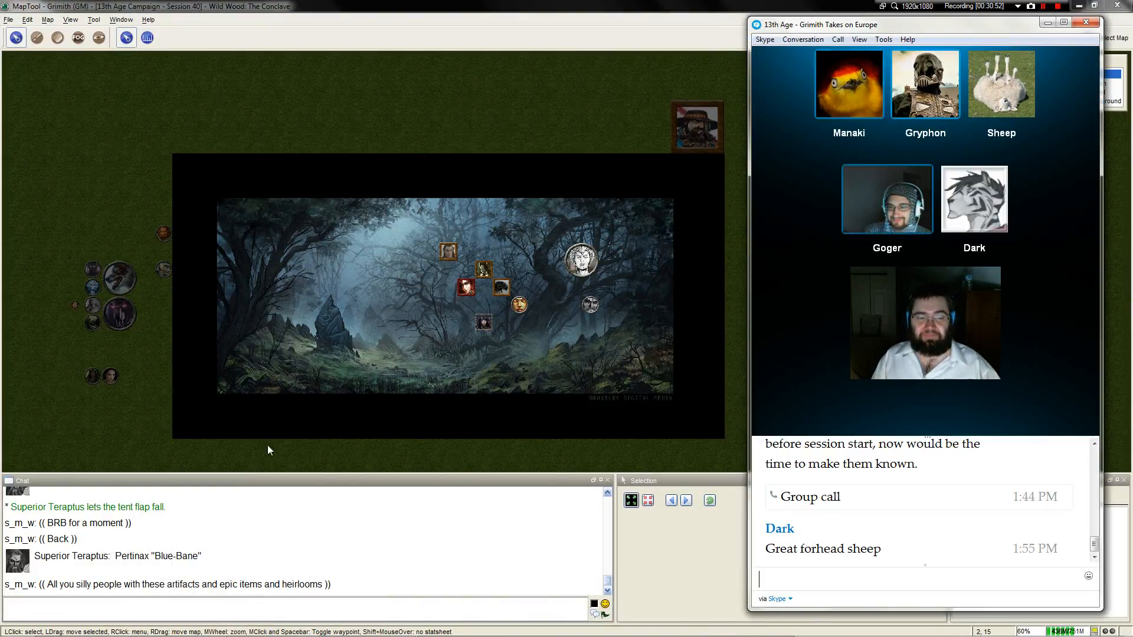
mouse_move(307, 331)
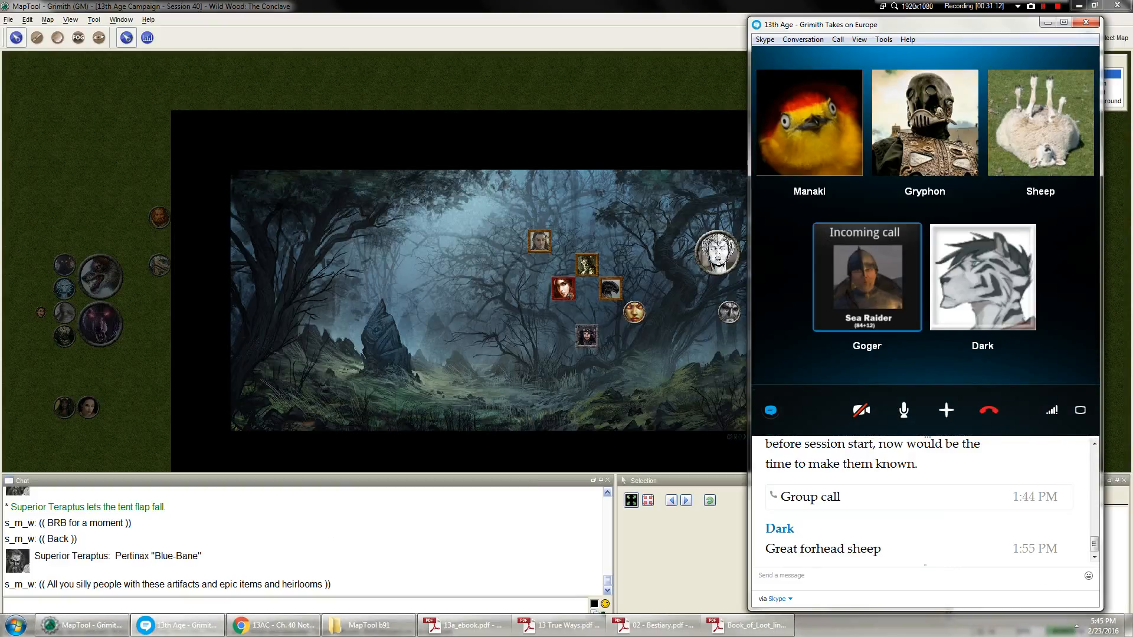
left_click(1085, 23)
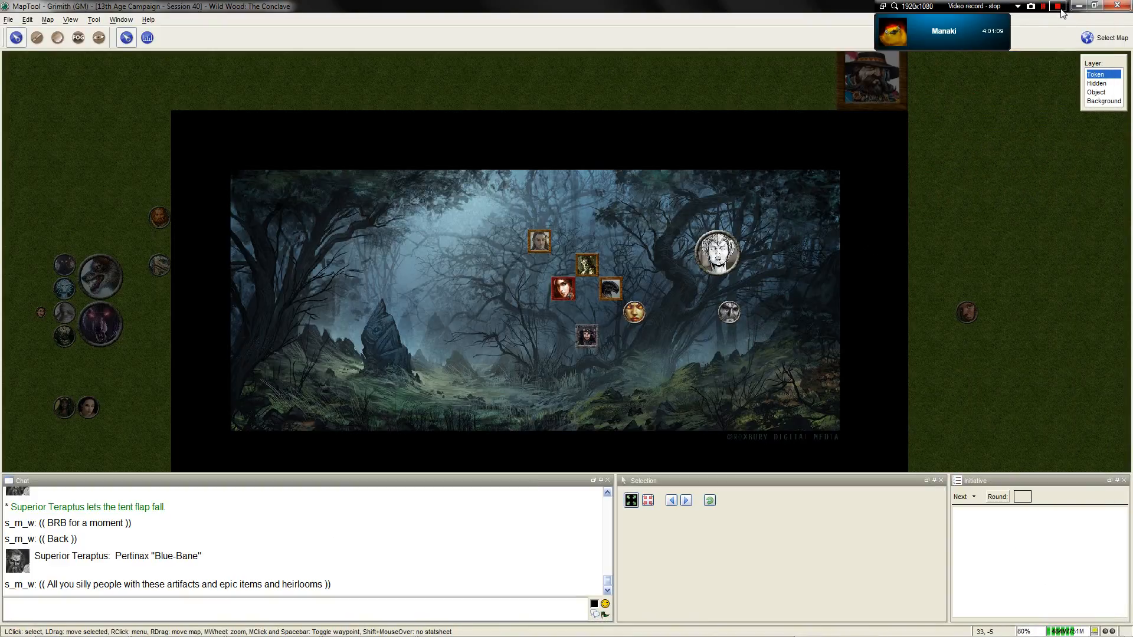